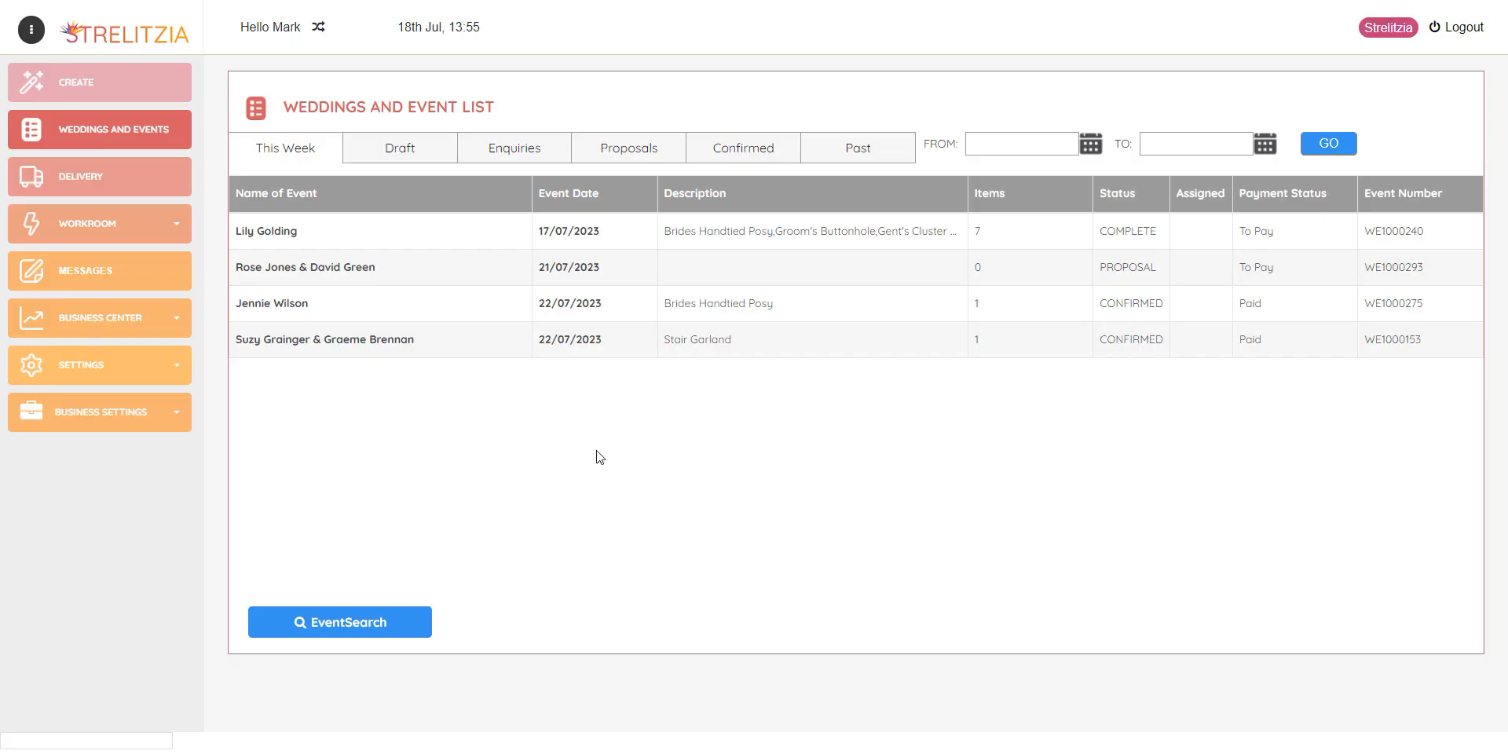
mouse_move(607, 459)
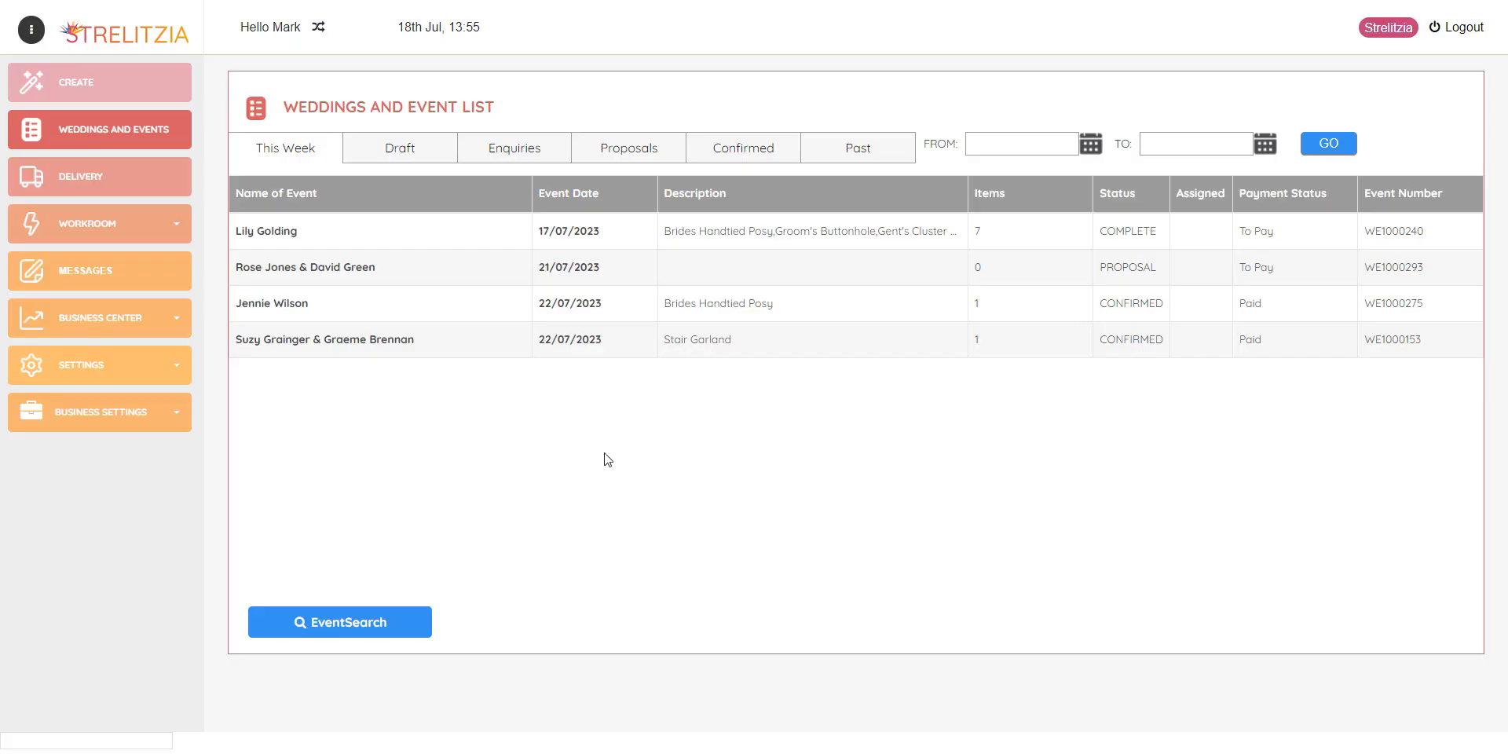
mouse_move(481, 333)
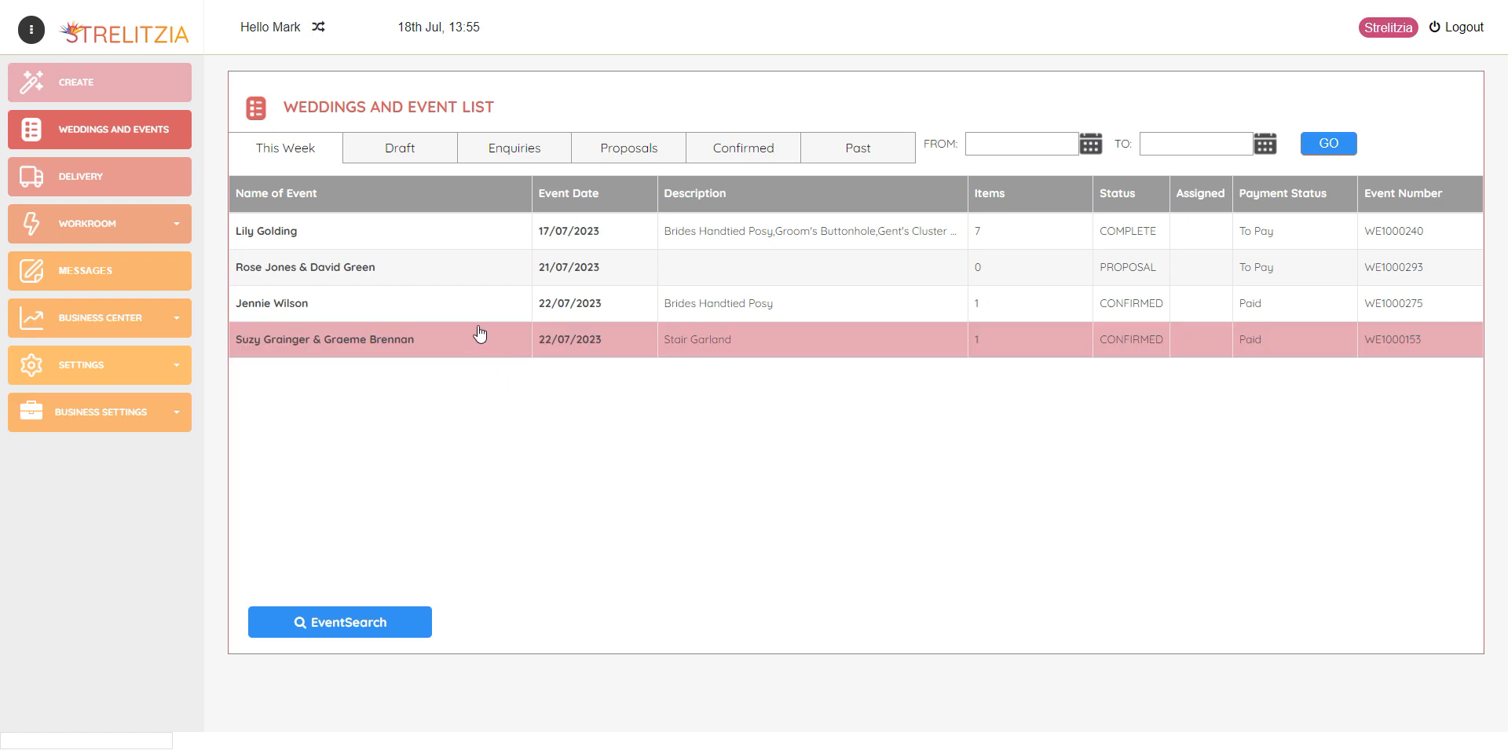
click(304, 267)
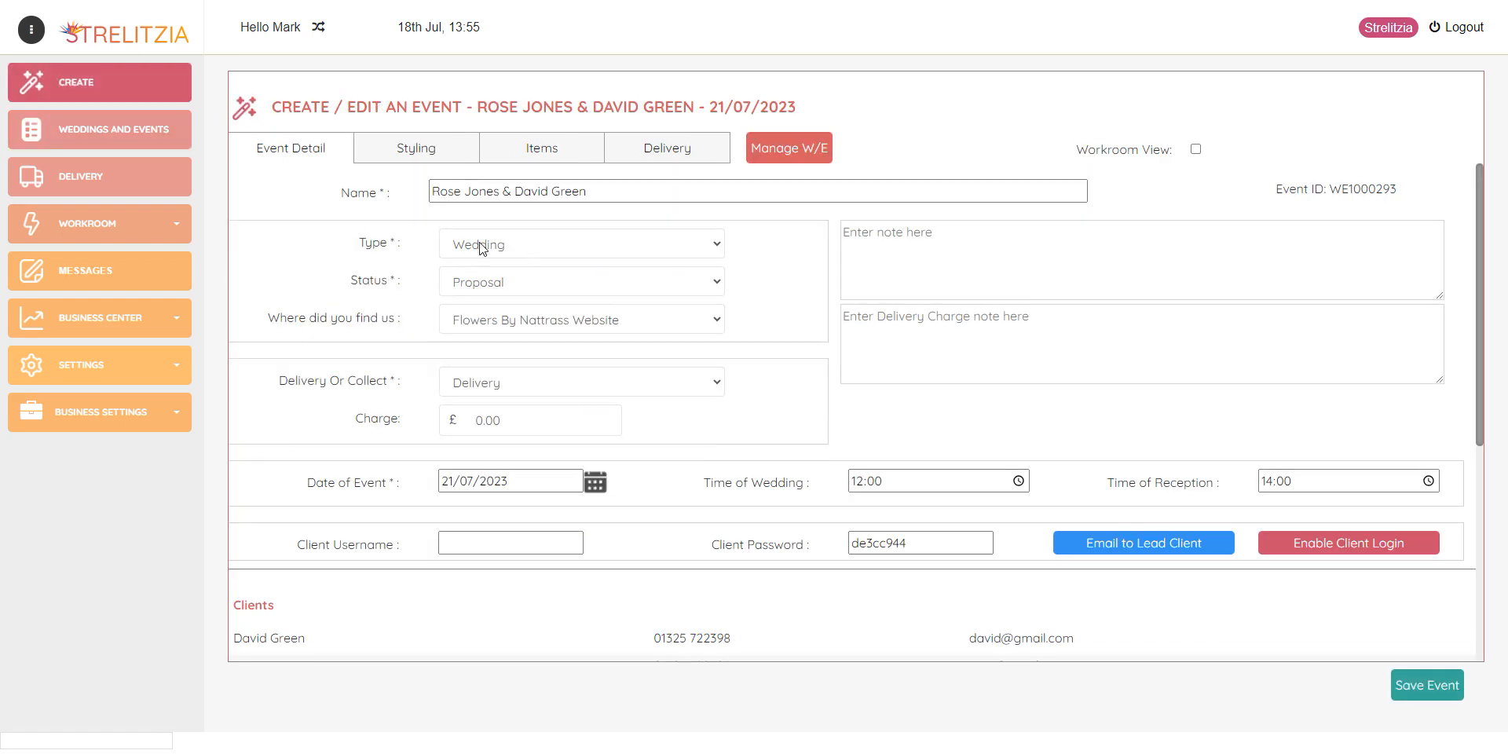
- On Styling, enter colour scheme 'Blush pinks, whites and greens with a touch of deep red' and start a style note
click(415, 148)
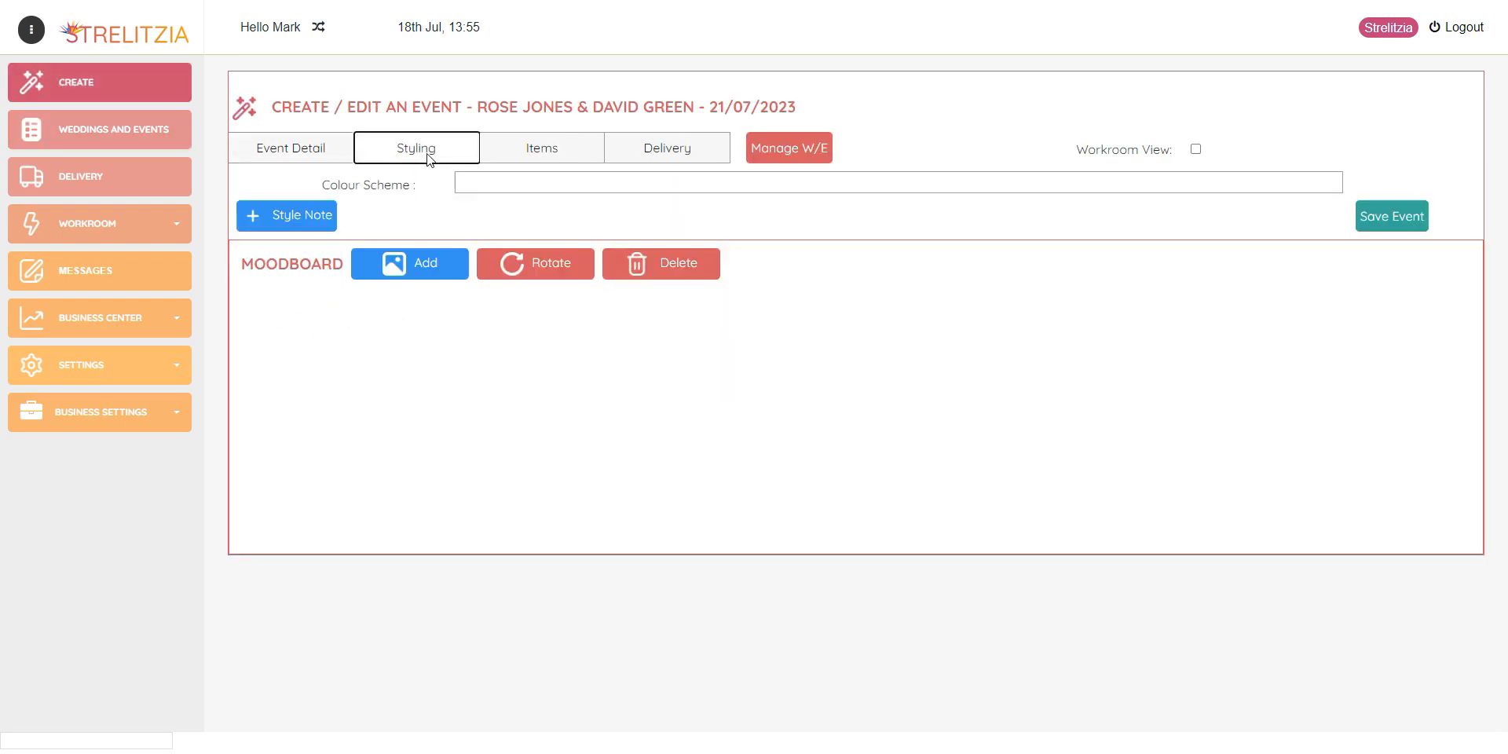
mouse_move(726, 210)
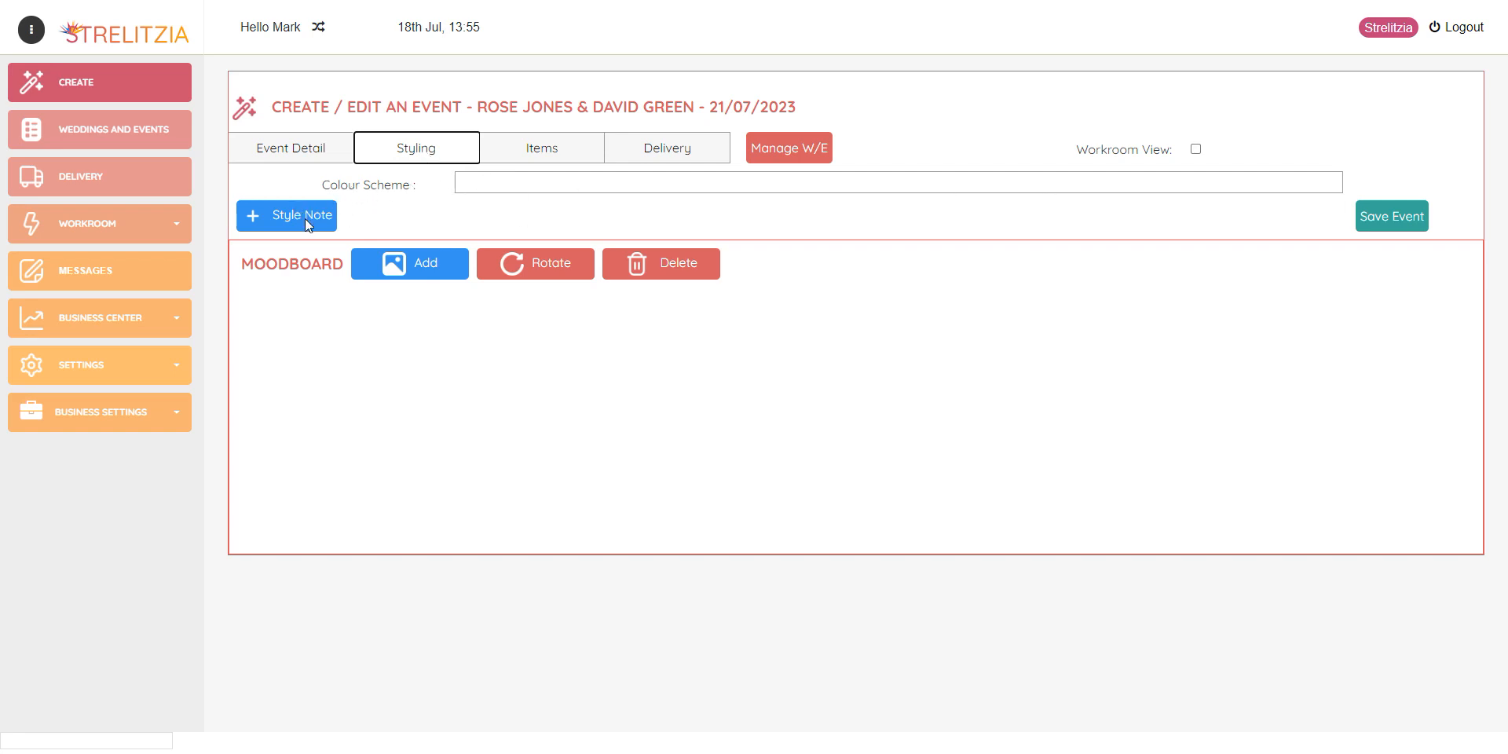
mouse_move(386, 228)
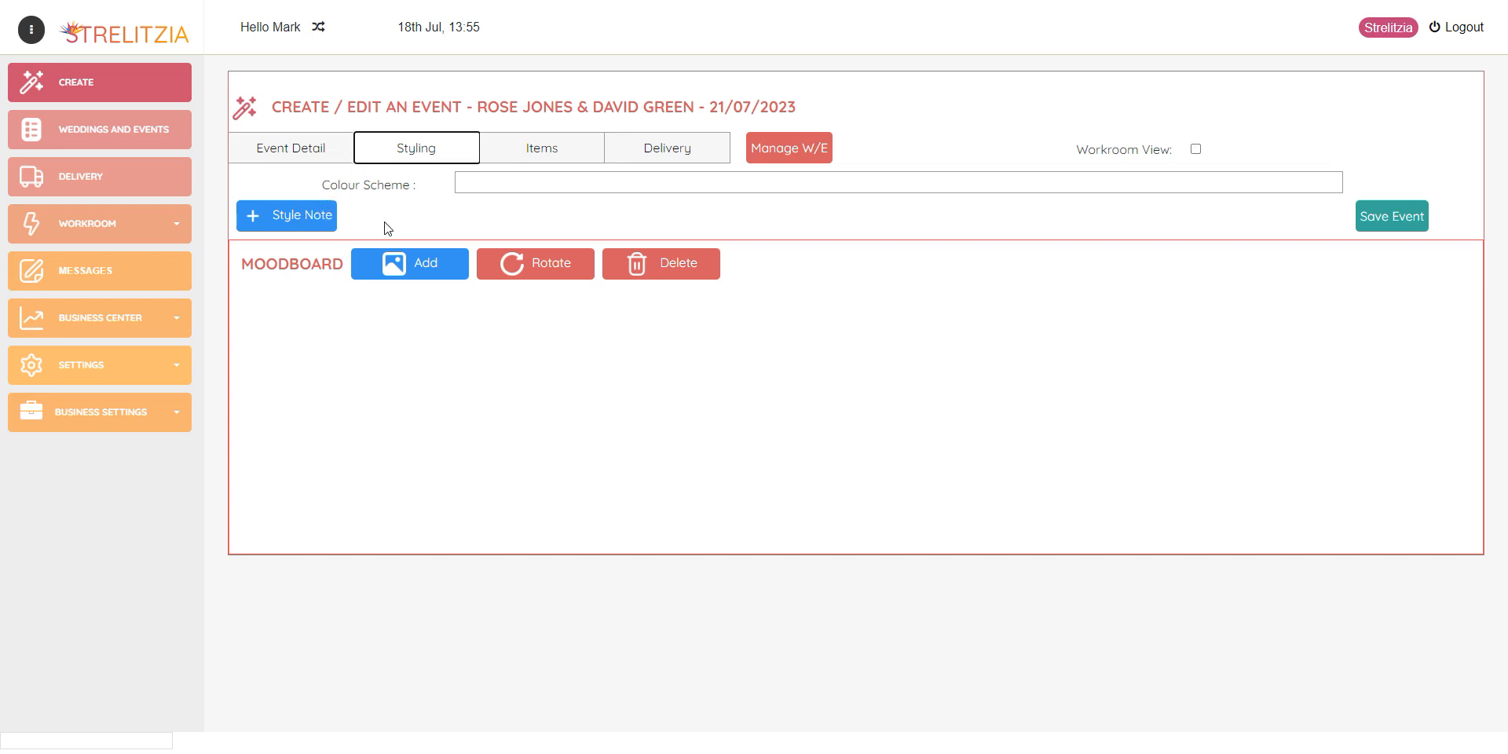
mouse_move(541, 506)
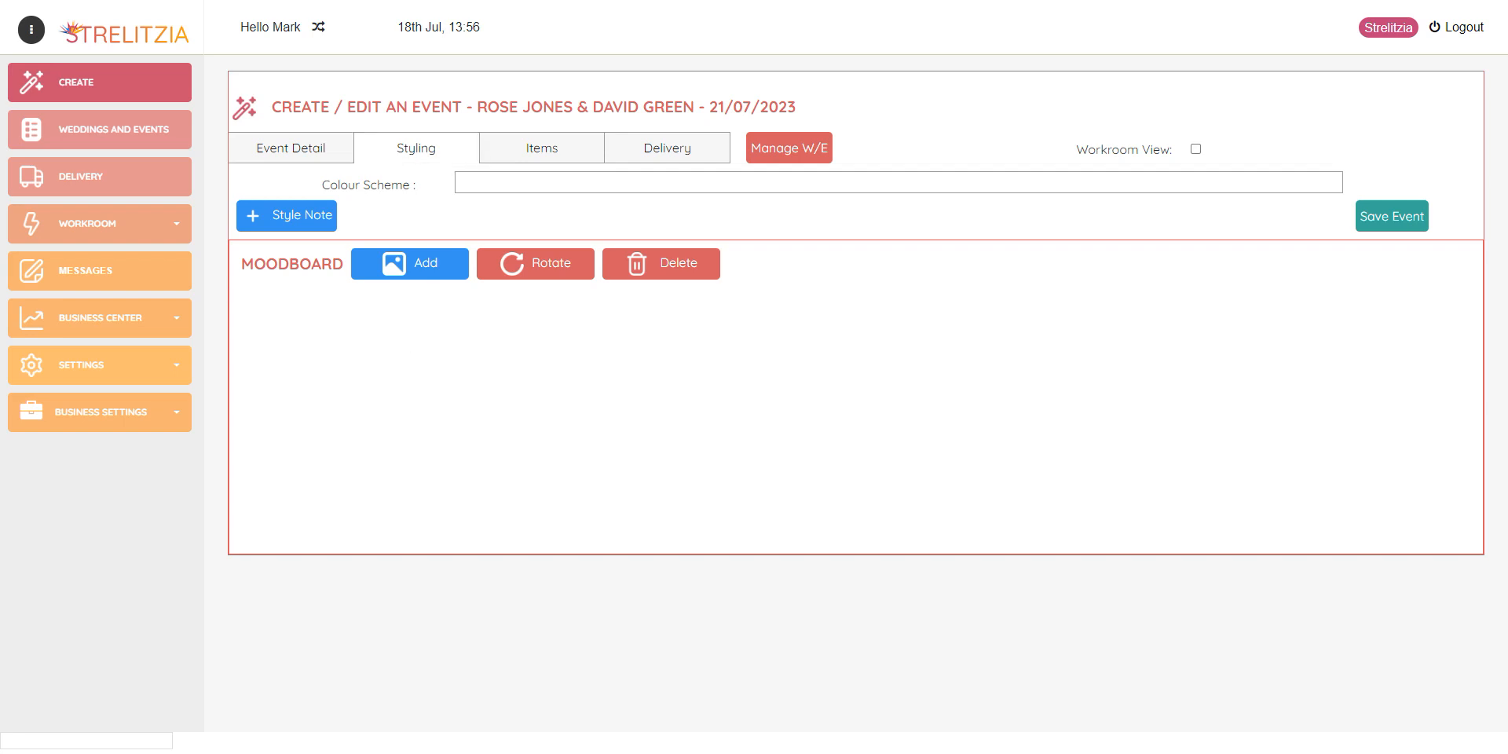
text(Blush pinks, whites and greens with a touch of deep red)
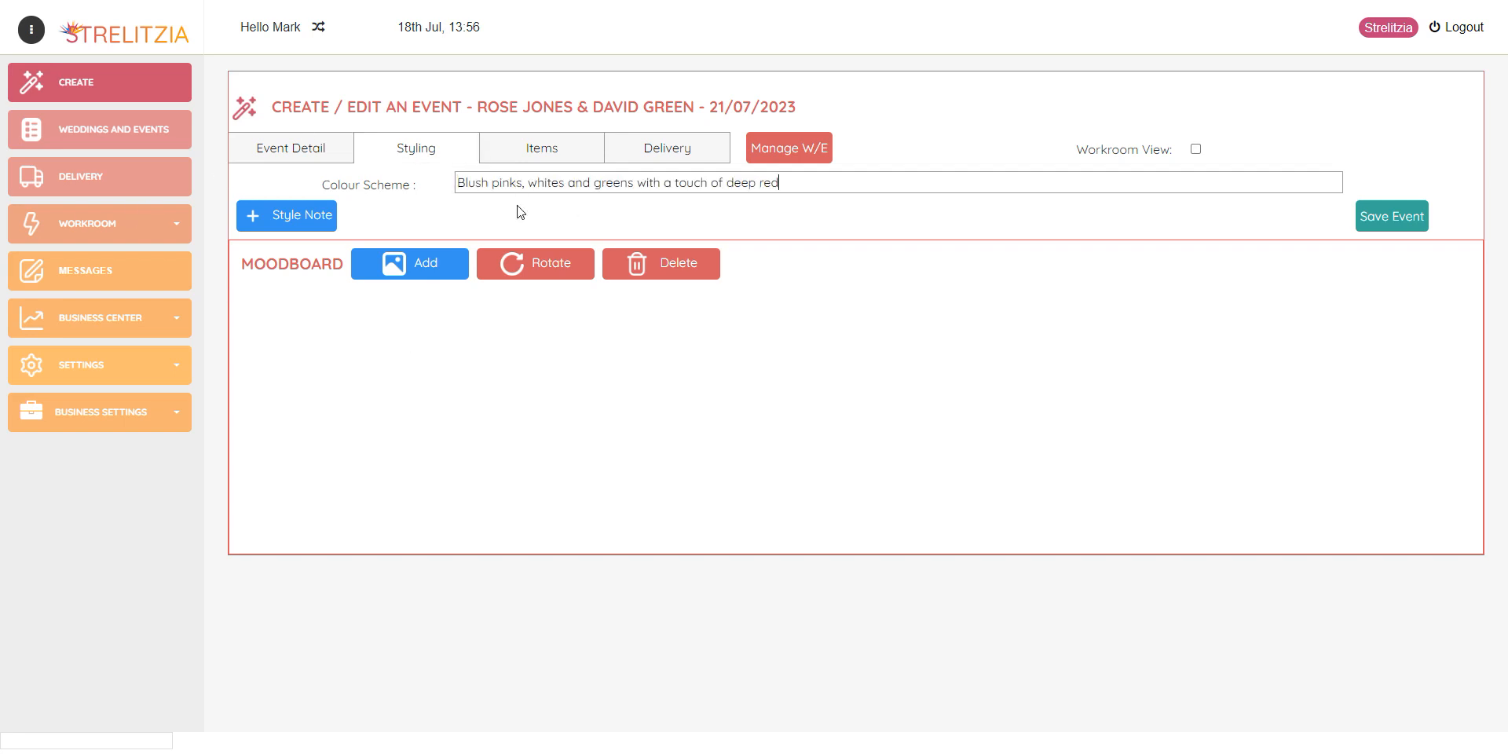
click(286, 215)
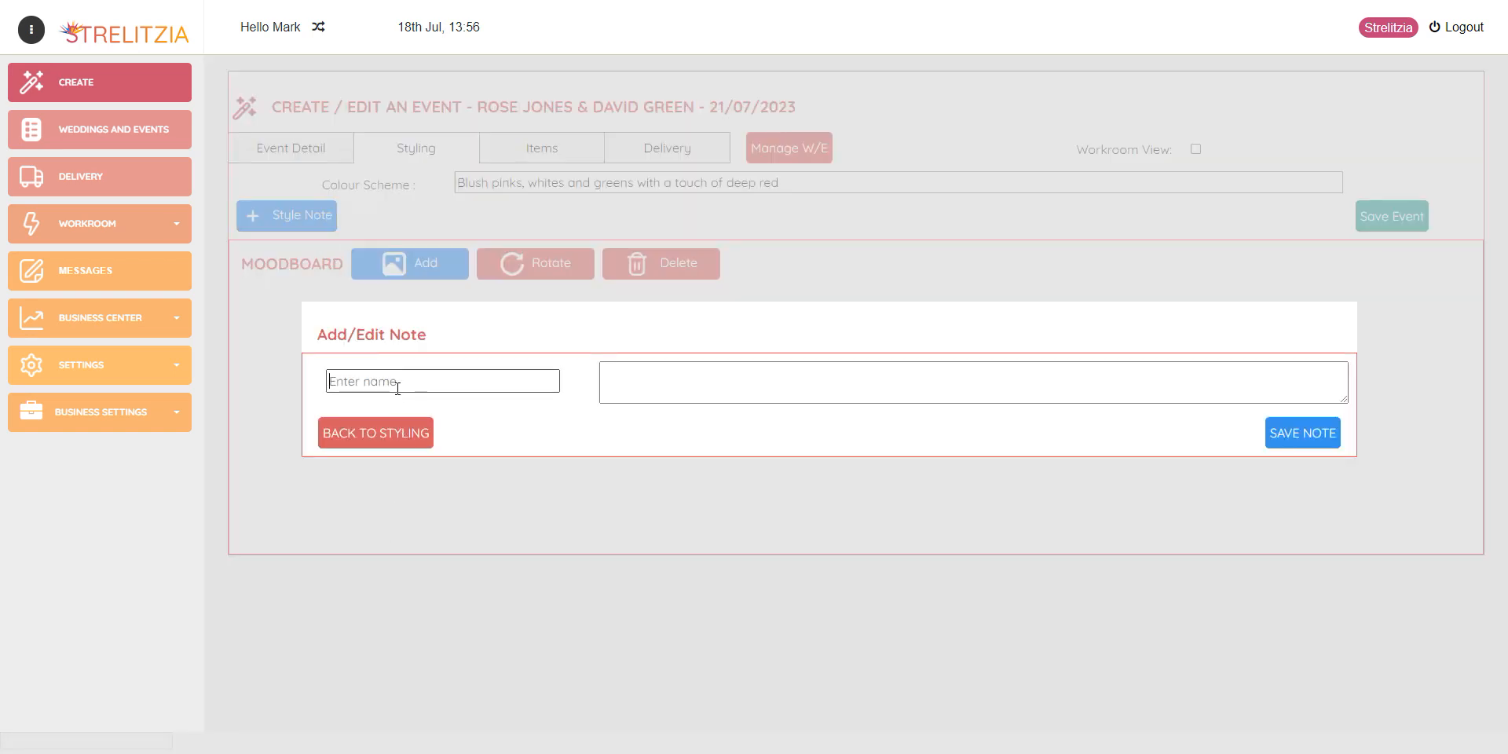
- Save a 'Style' note reading 'Wild, loose and flowing. Lots of greenery and textures.'
text(Style)
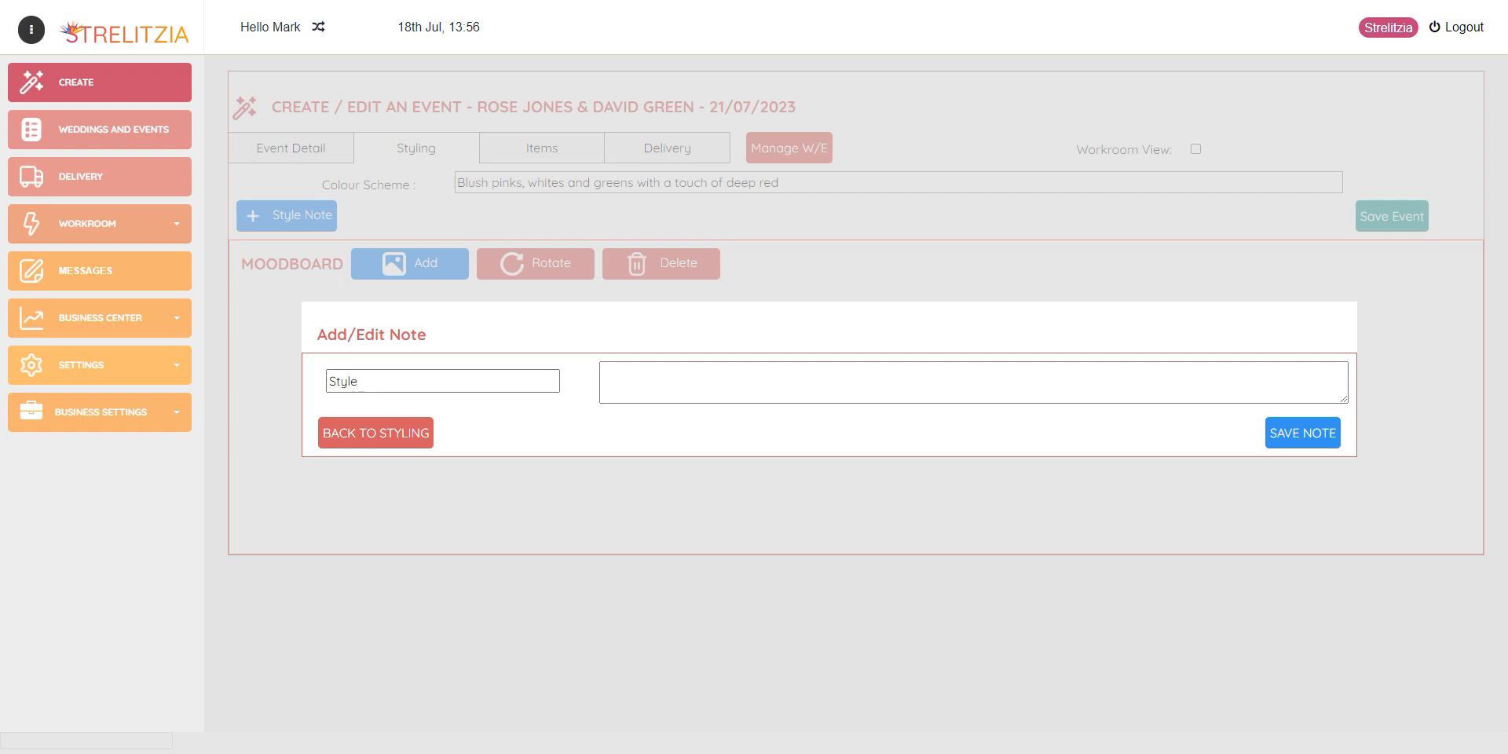
text(Wild, loose and flowing. Lots of greenery and textures.)
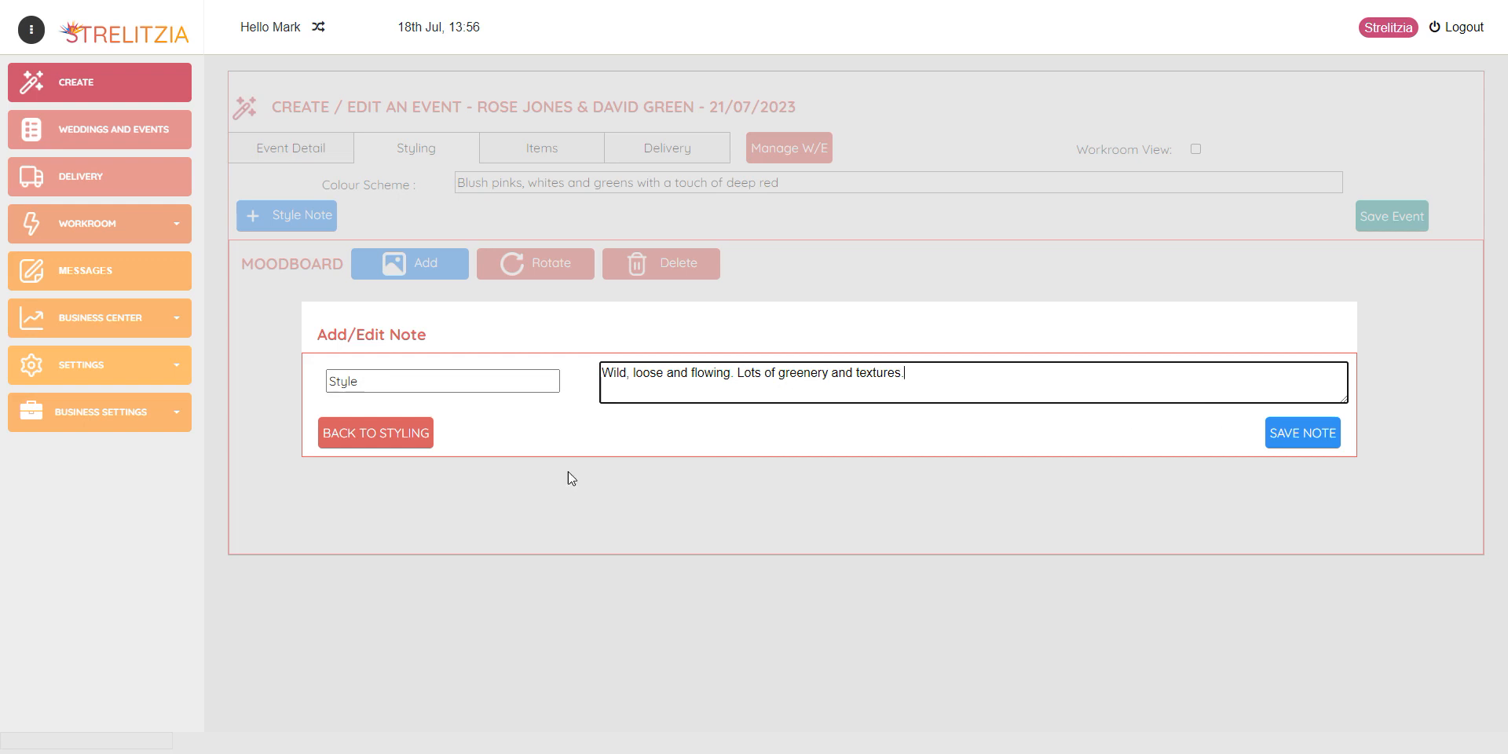
click(1301, 432)
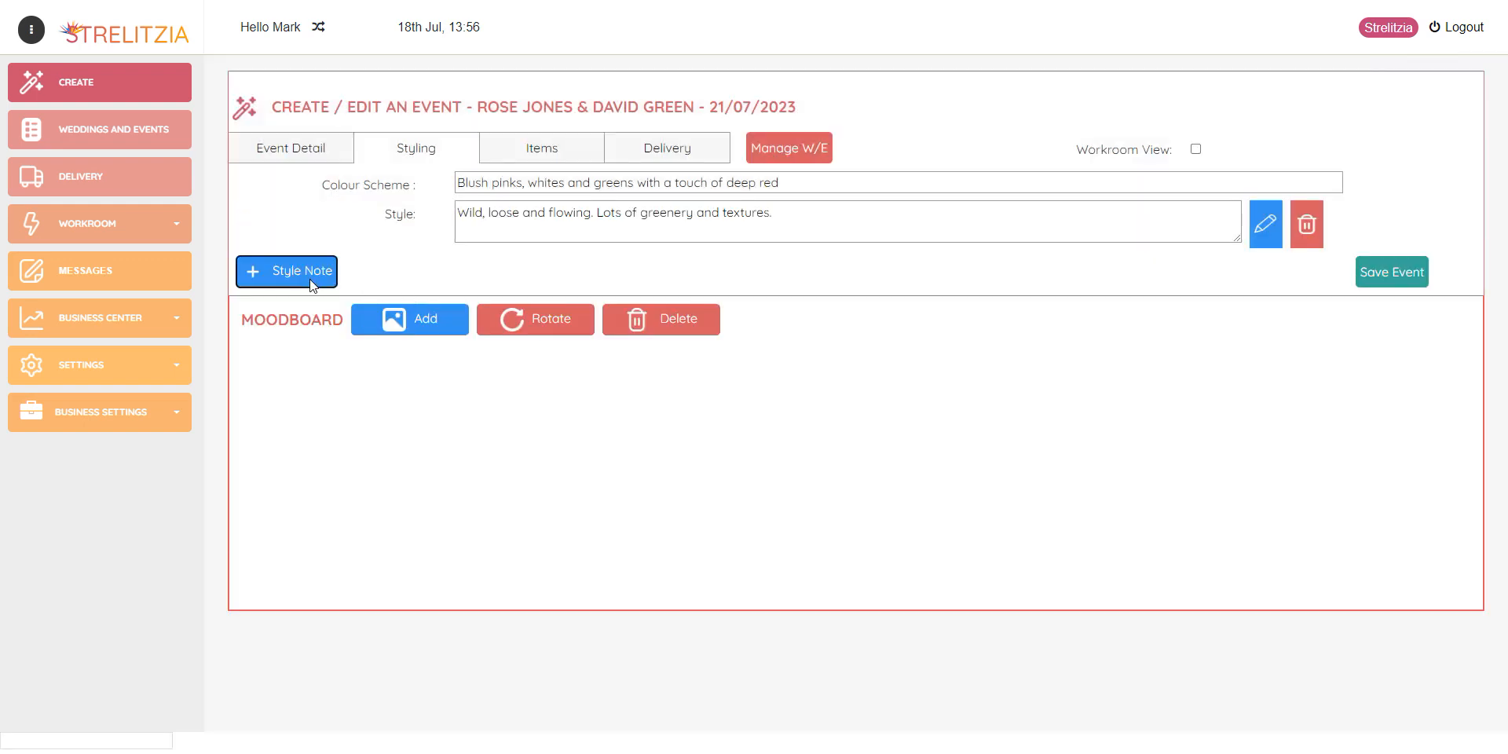
- Save a 'Brides Dress' note reading 'Ivory satin dress, simple and long'
click(286, 270)
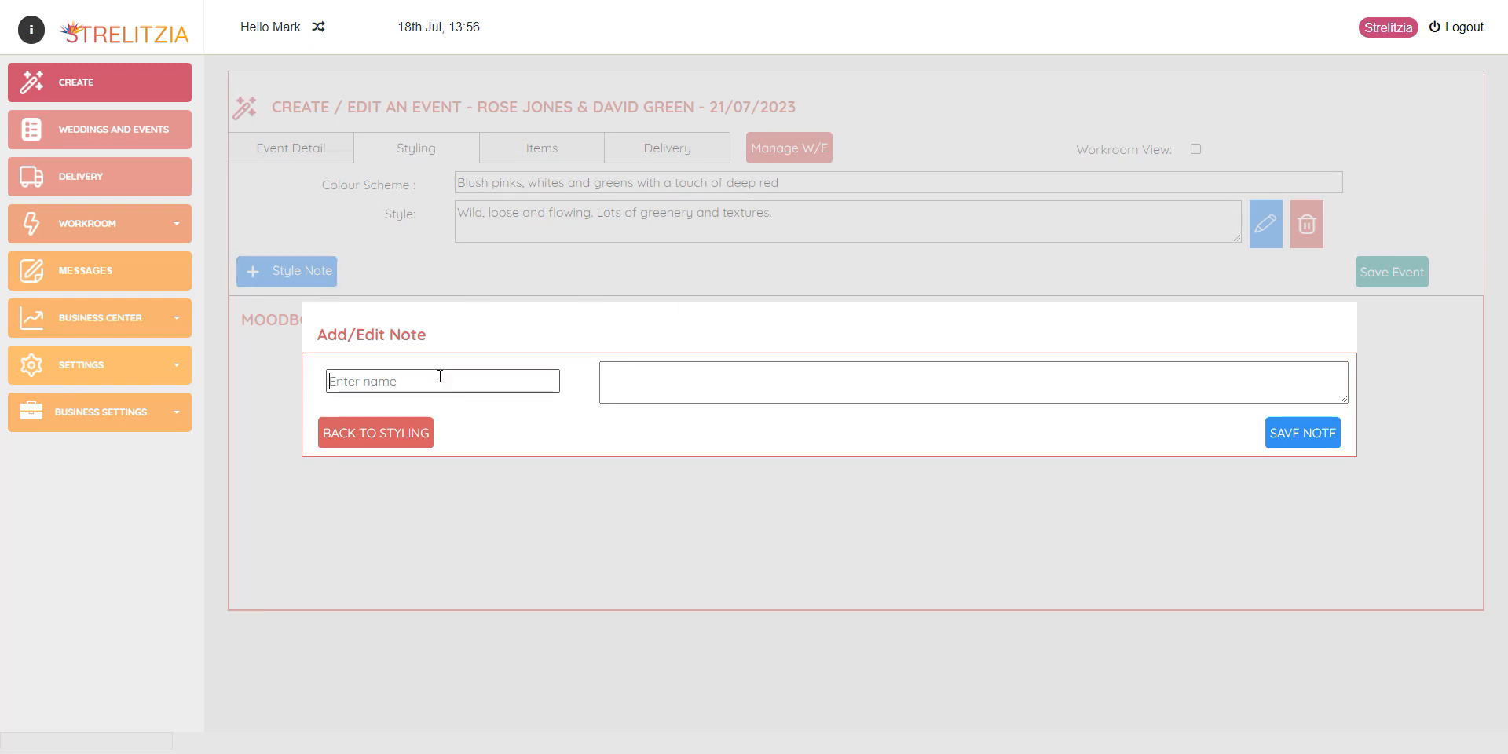
text(Brides Dr)
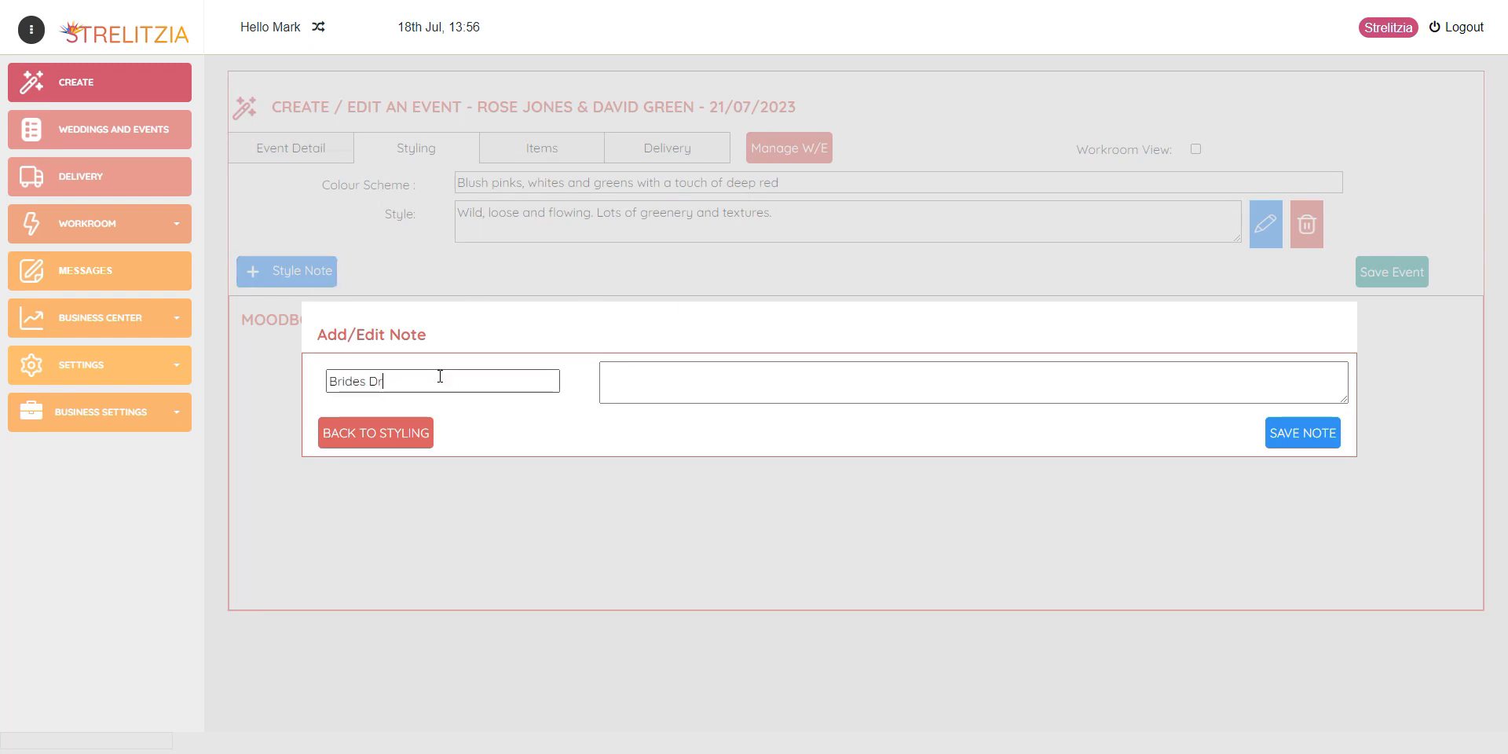
text(ess)
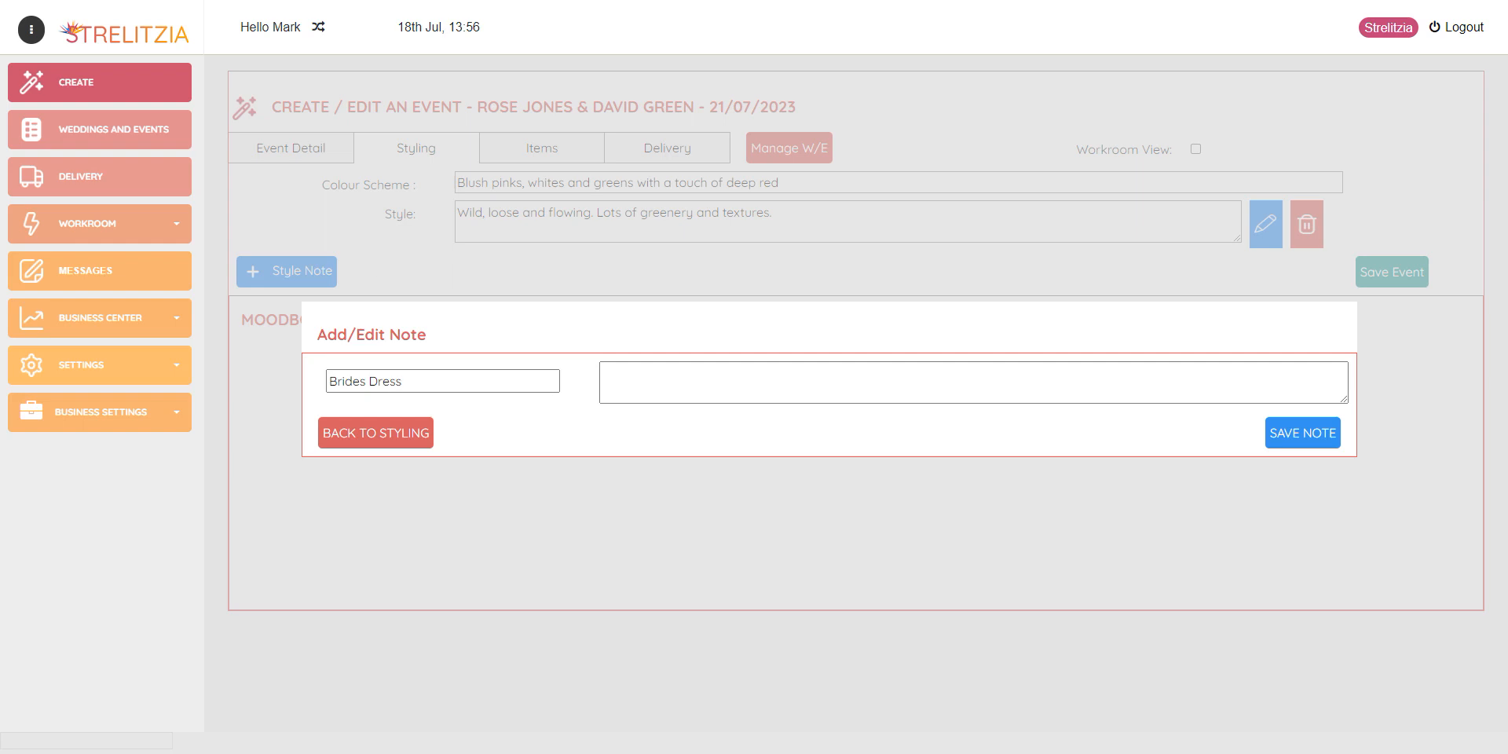
text(Ivory satin dress, simple and long)
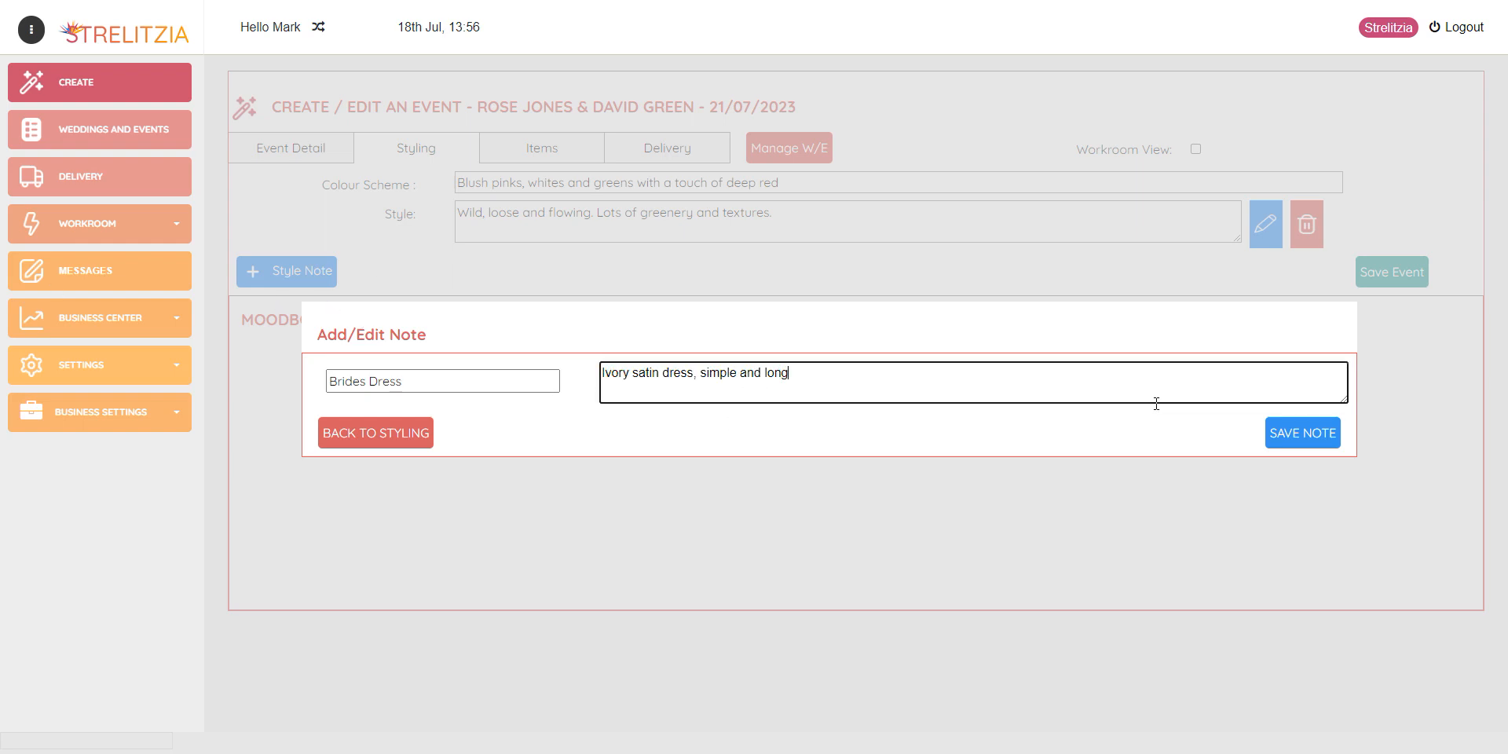
click(1301, 432)
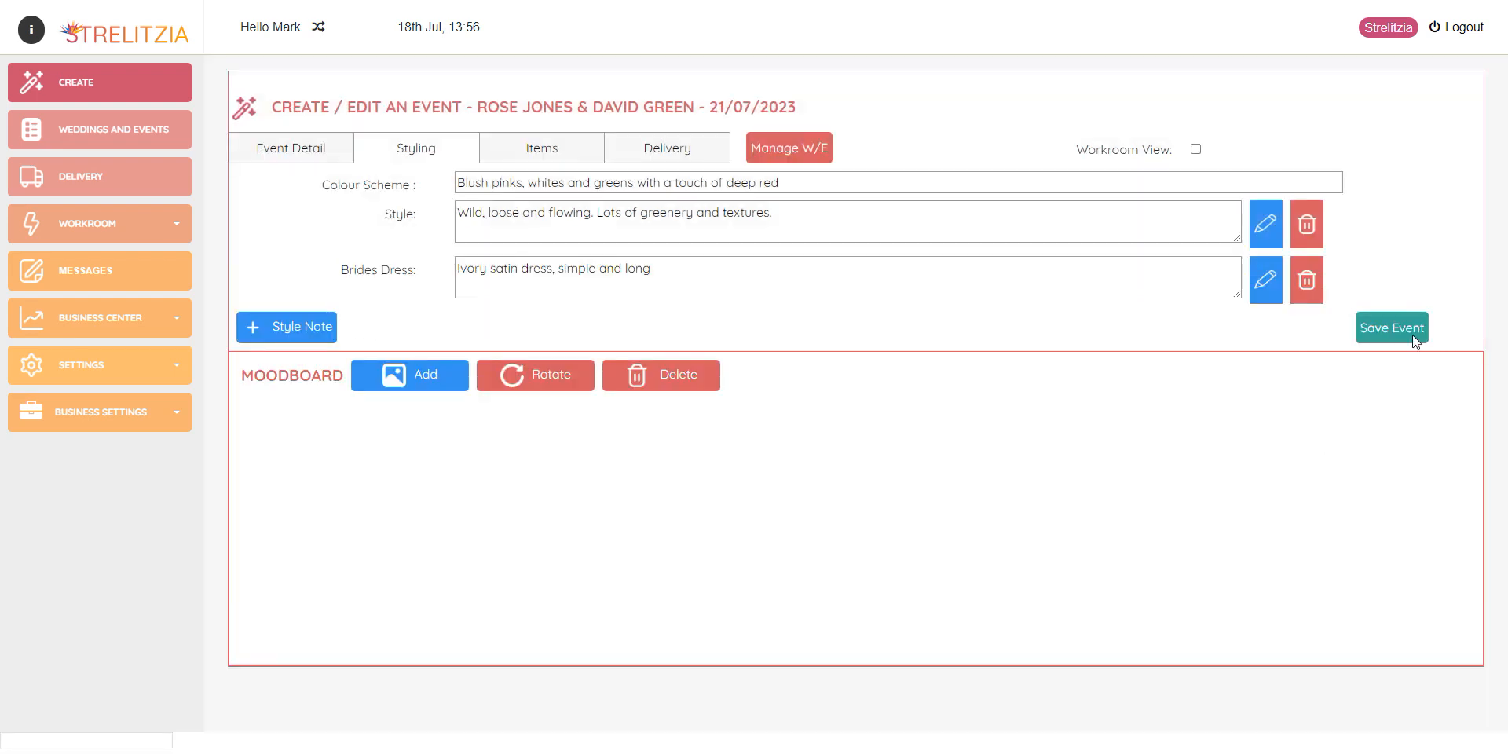
- Save a 'Bridesmaids Dresses' note reading 'Sage green satin dresses, simple and long'
click(286, 327)
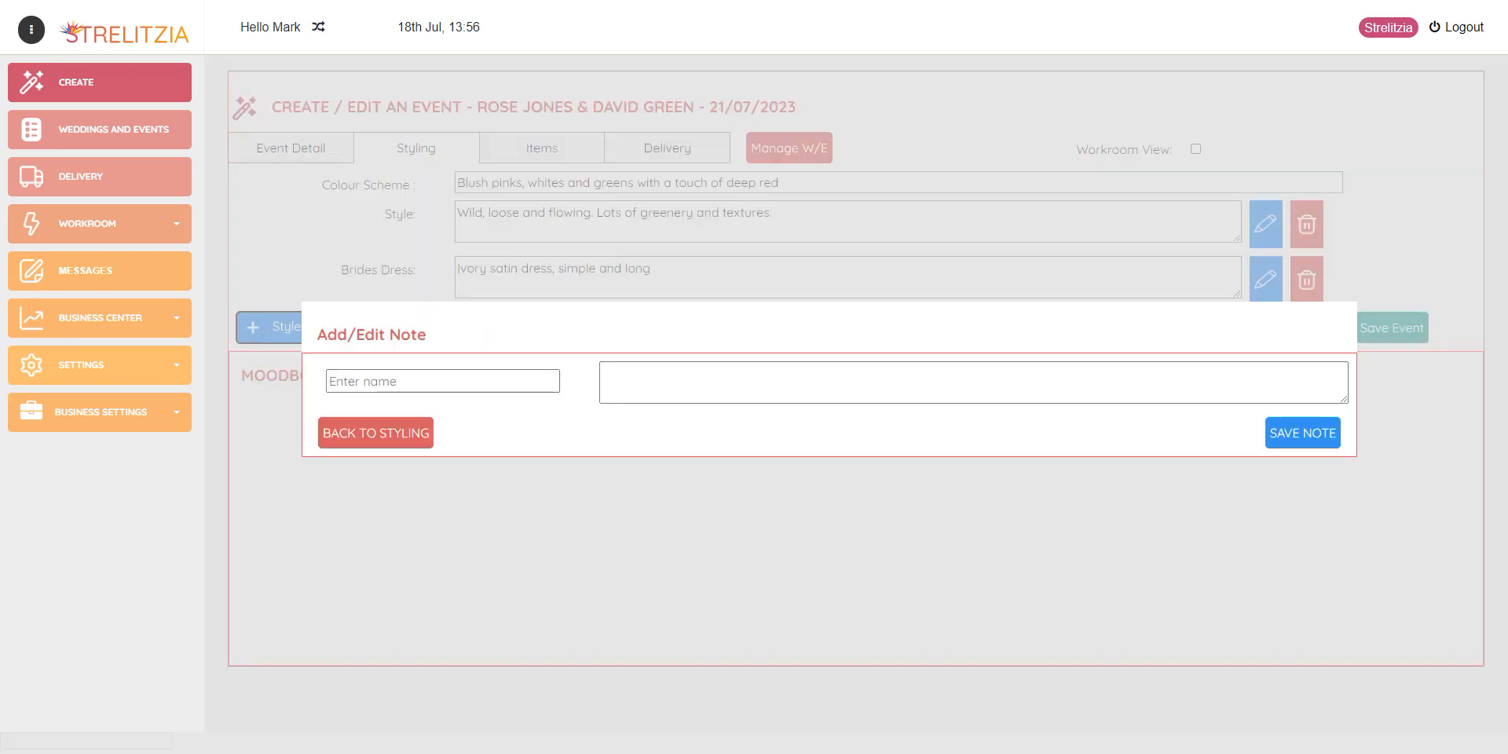
click(441, 380)
text(Brdiesmaids)
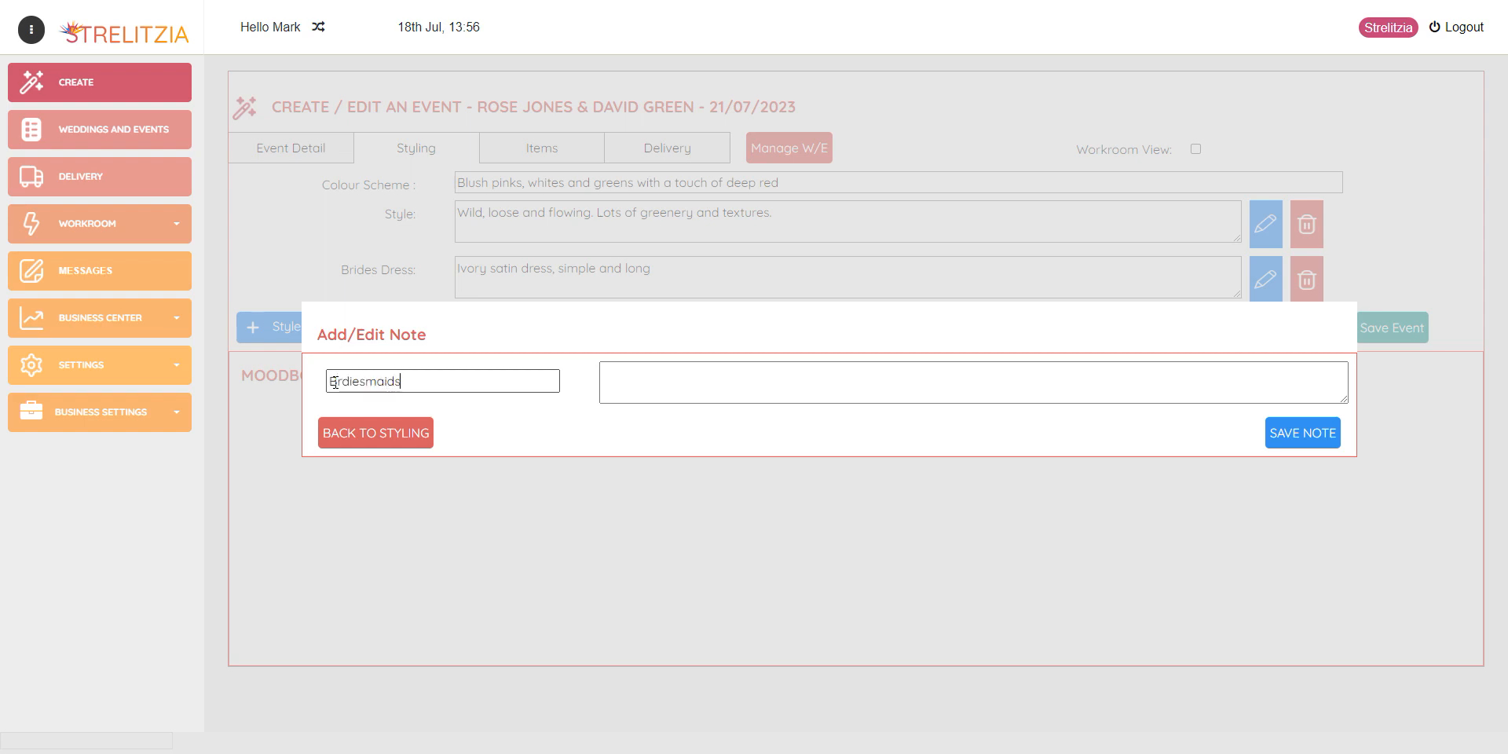
text(Dress)
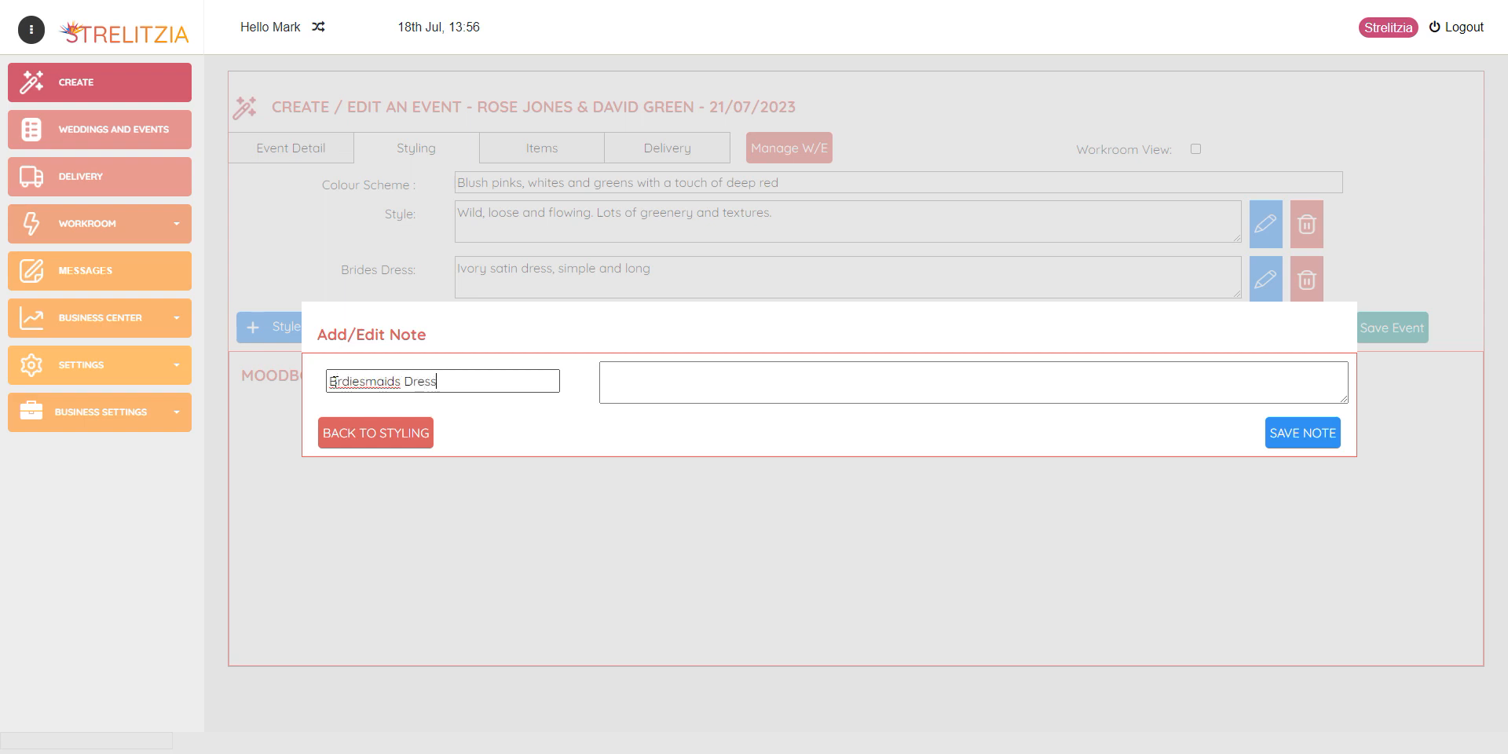
text(es)
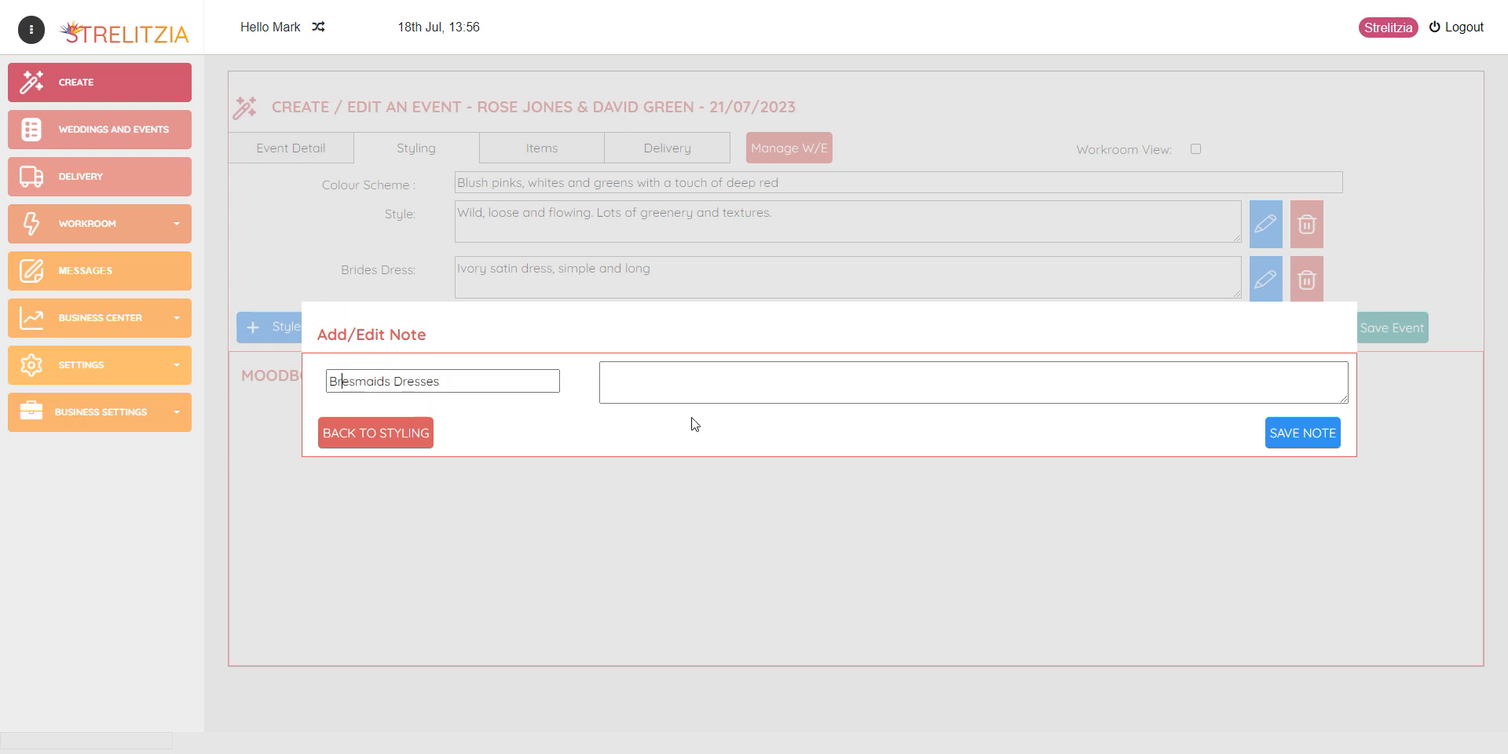
text(Bridesmaids Dresses)
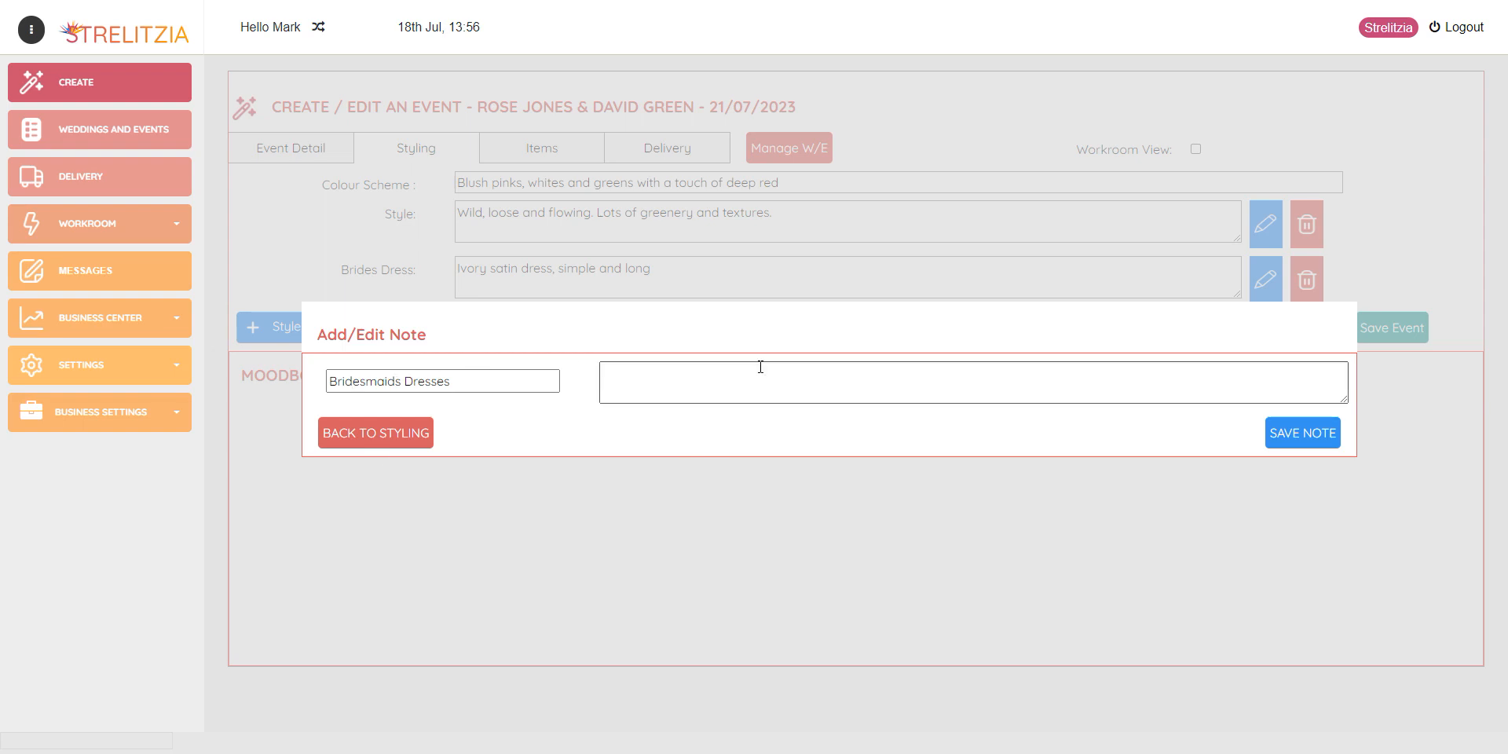
click(1300, 434)
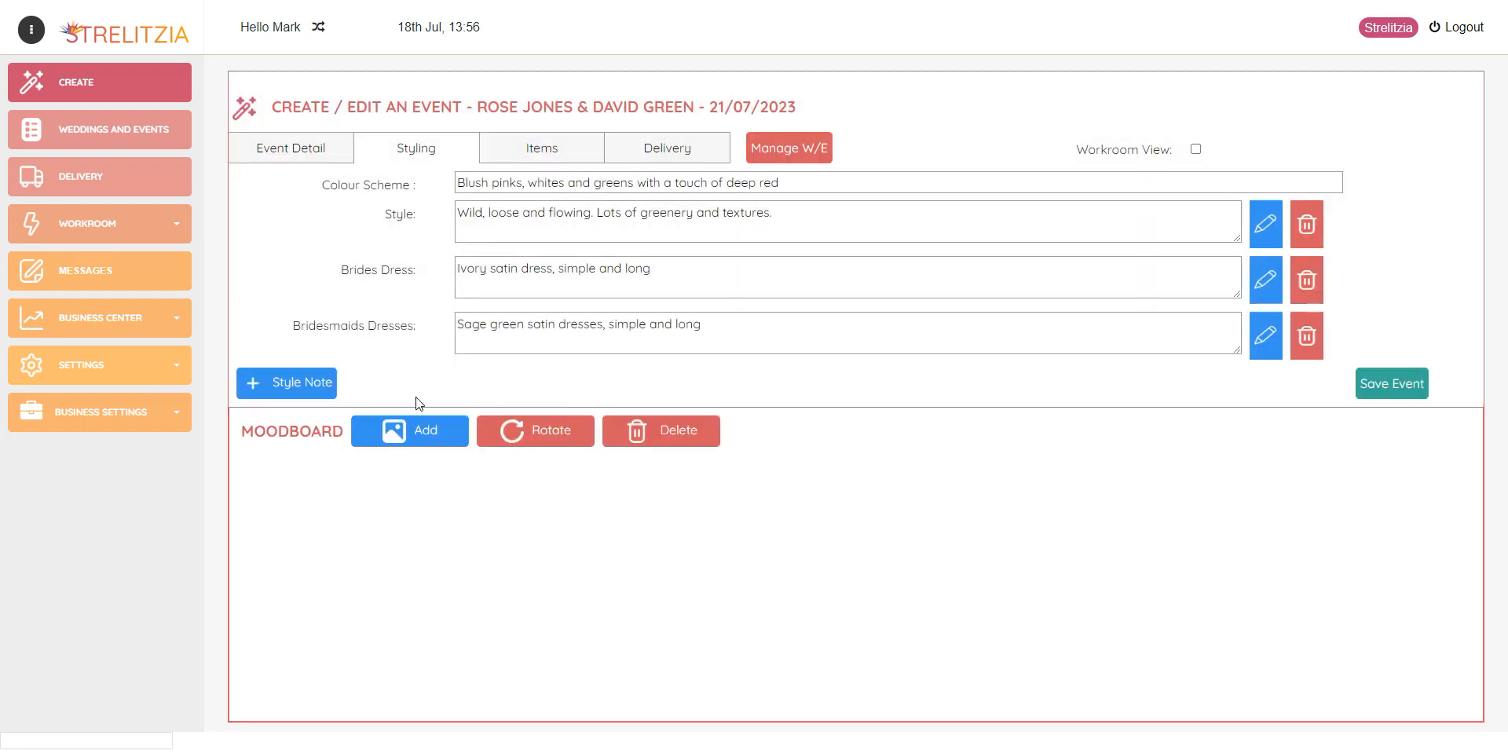
- Save a 'Suits' note reading 'Light grey suits, sage green ties'
click(286, 382)
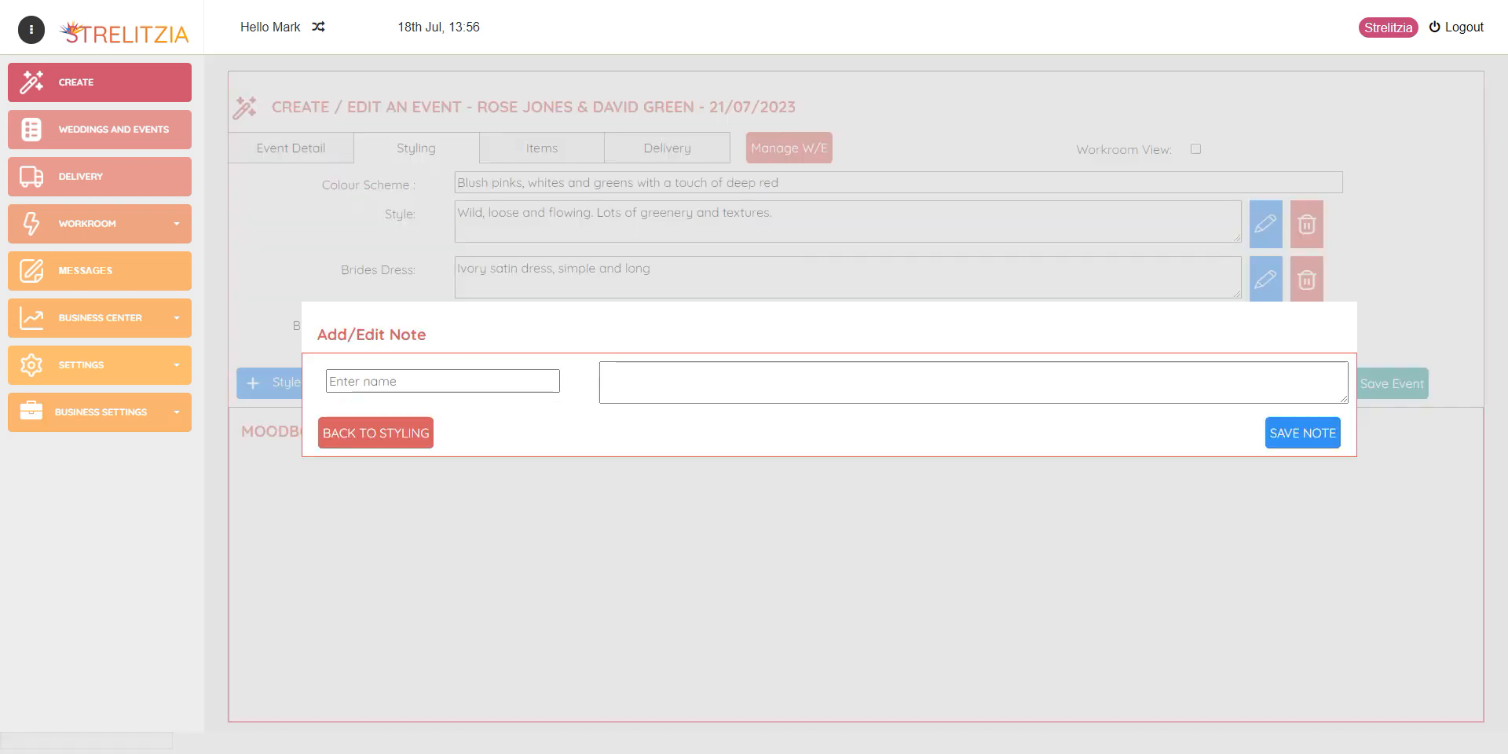
mouse_move(268, 429)
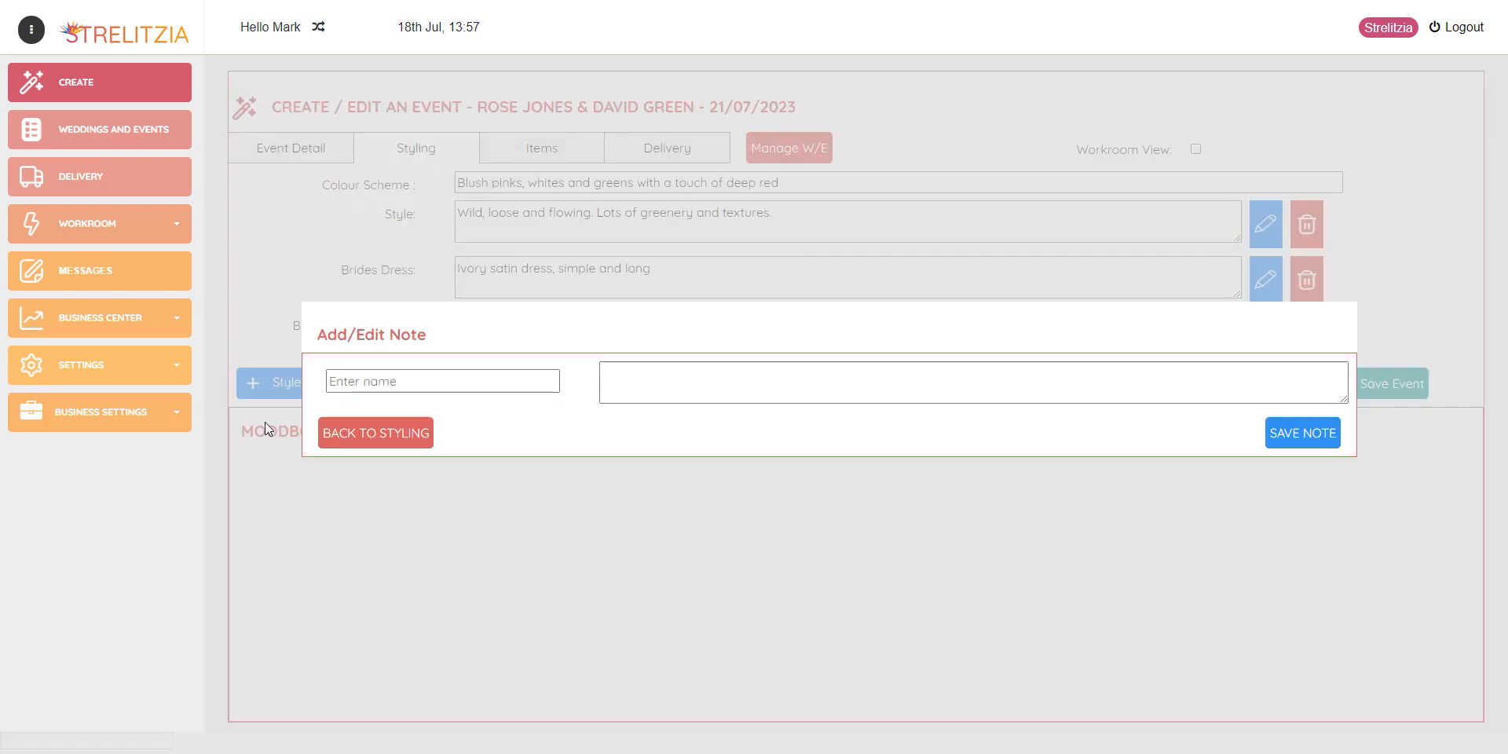
text(Suits)
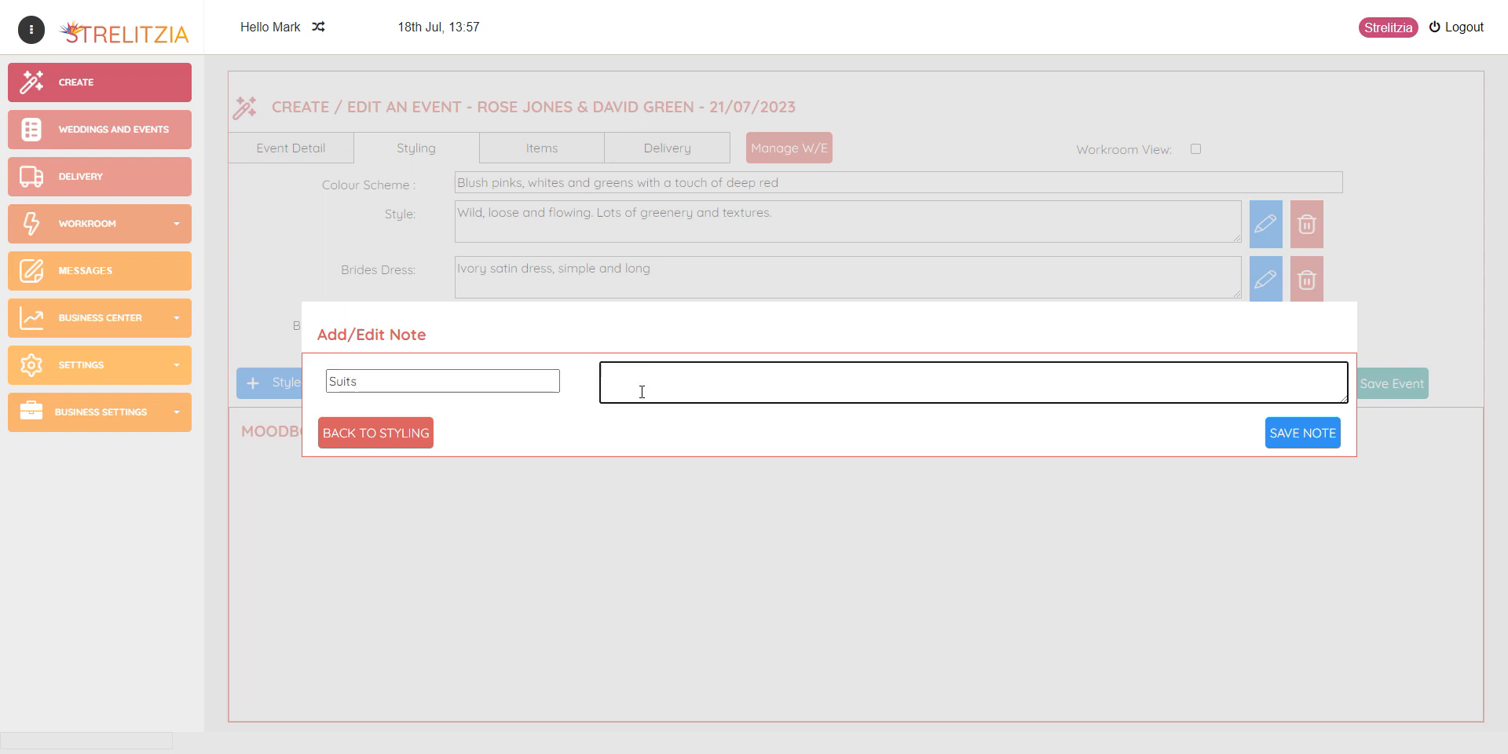
text(Light grey suits, sage green ties)
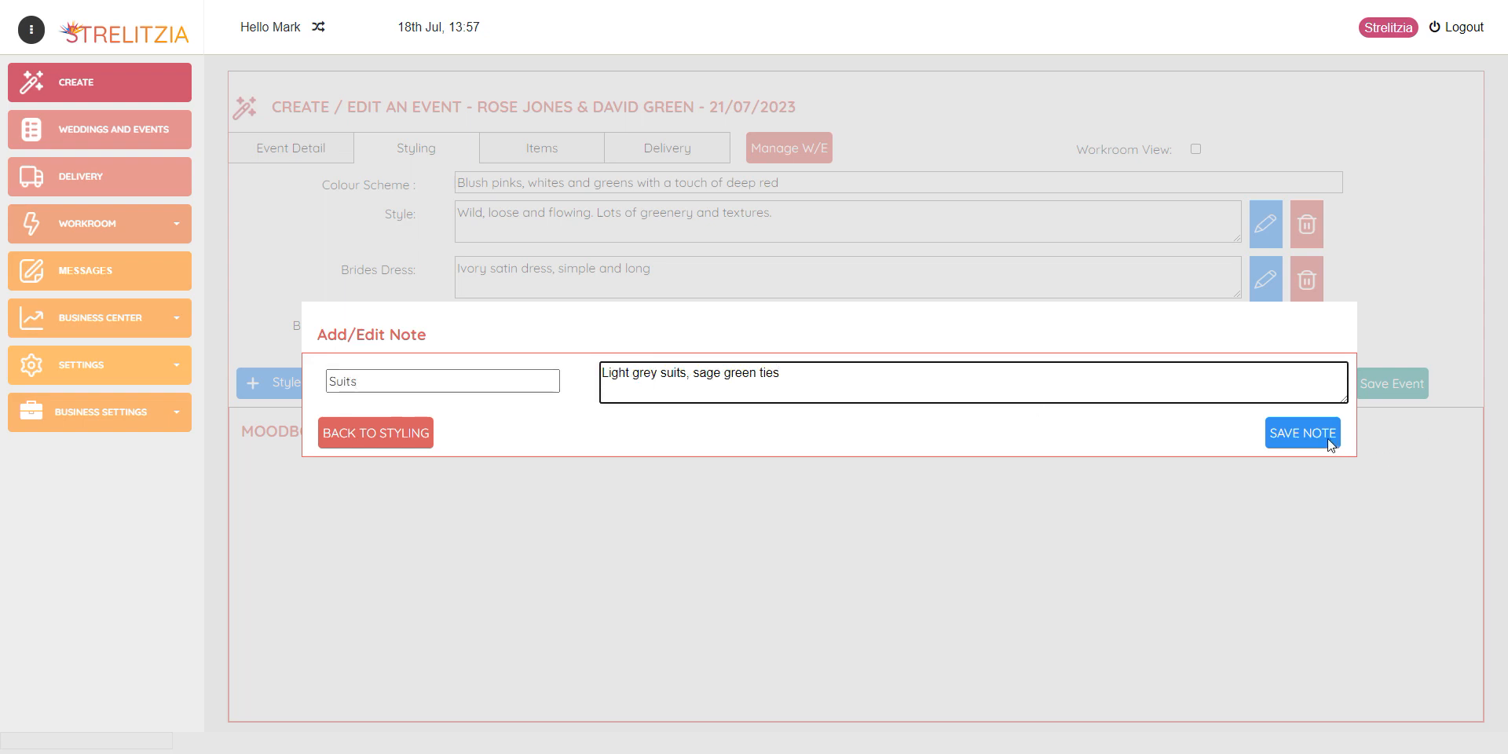
click(1301, 434)
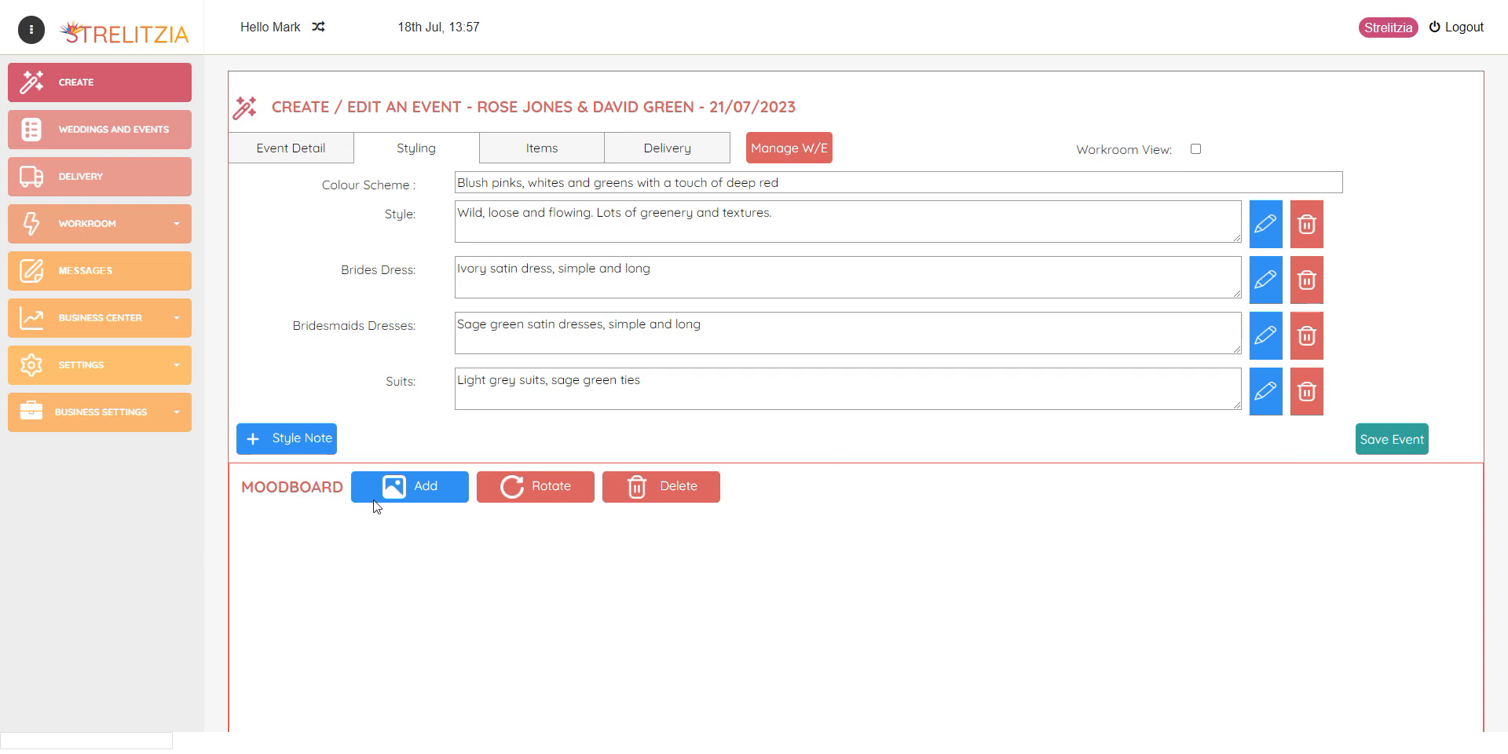
- Upload three bouquet photos to the moodboard through the Upload New Image drop zone
click(408, 486)
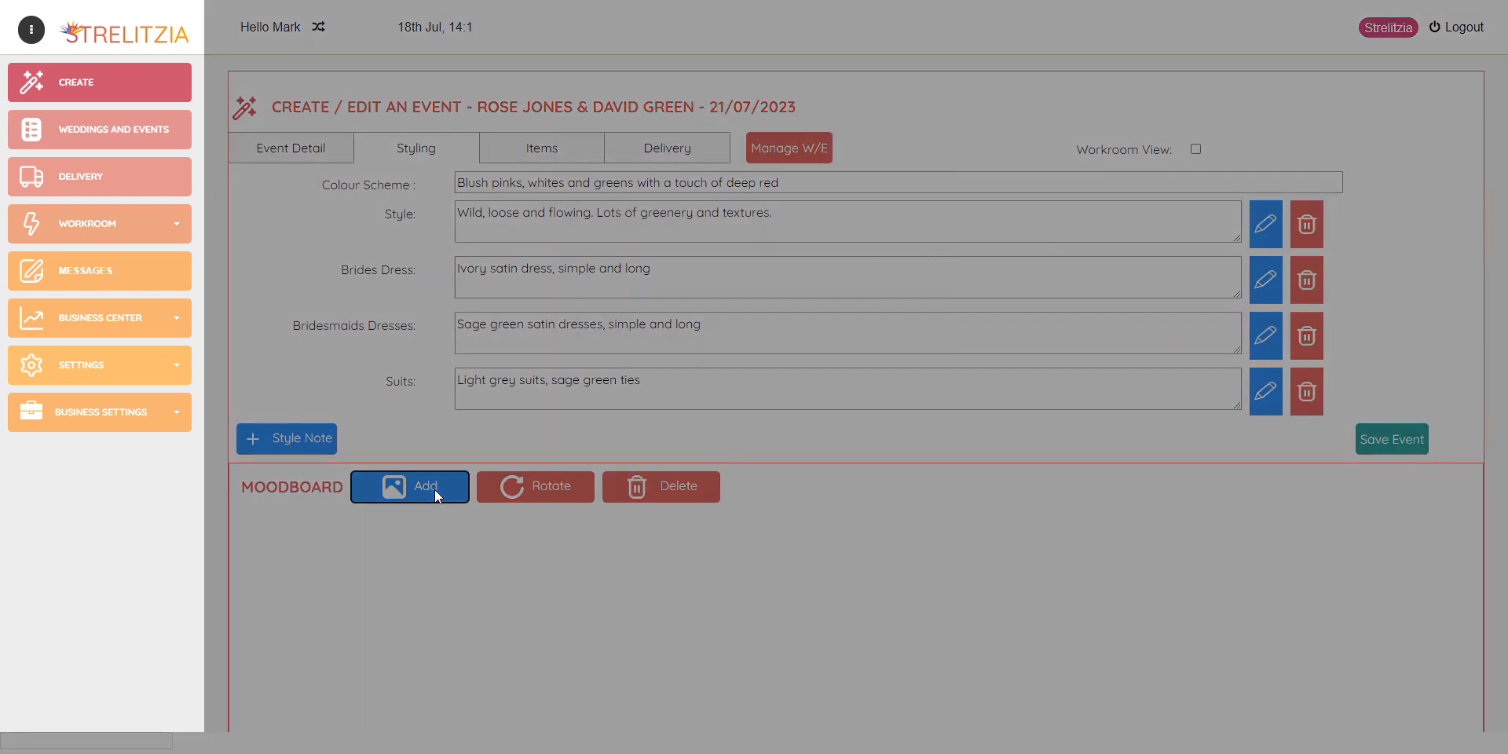
click(409, 485)
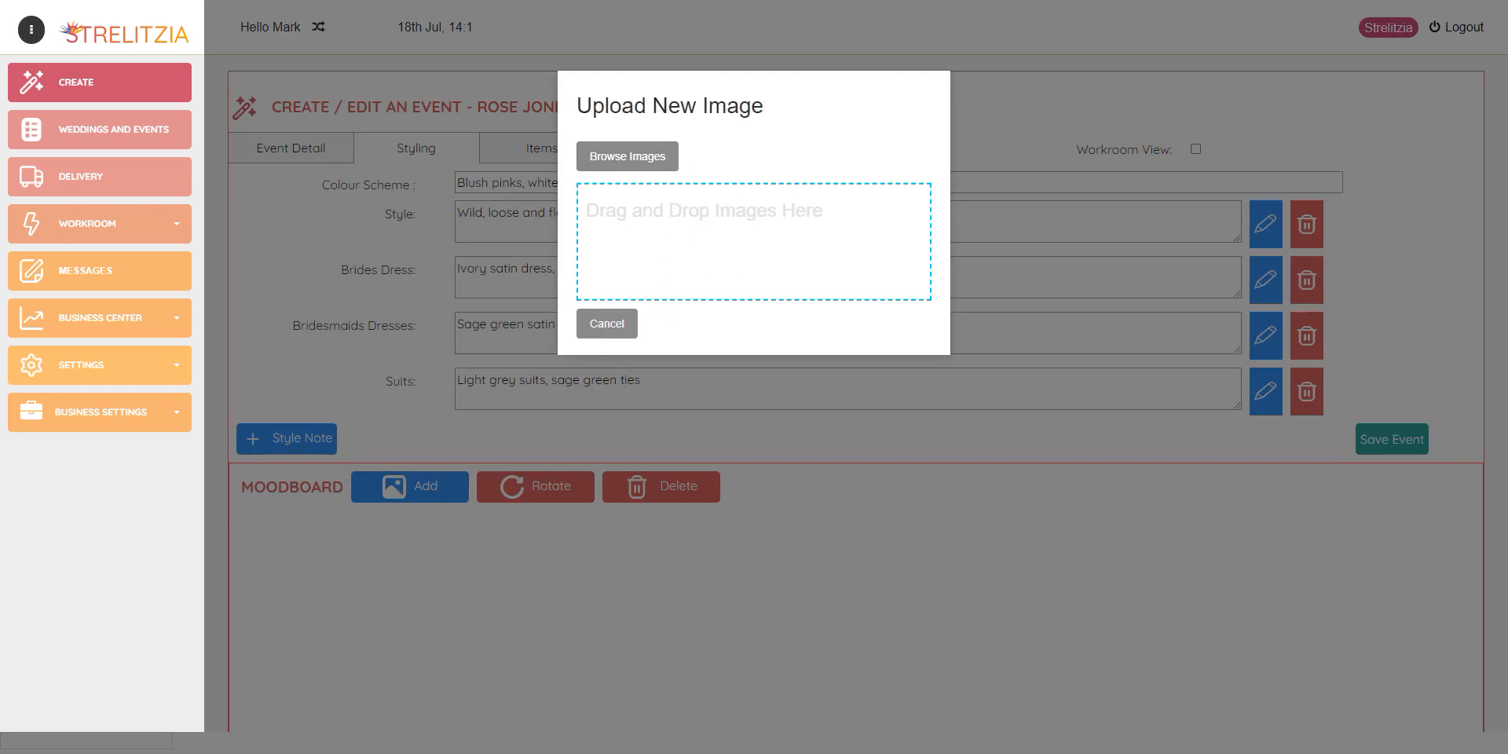
drag(674, 231, 674, 236)
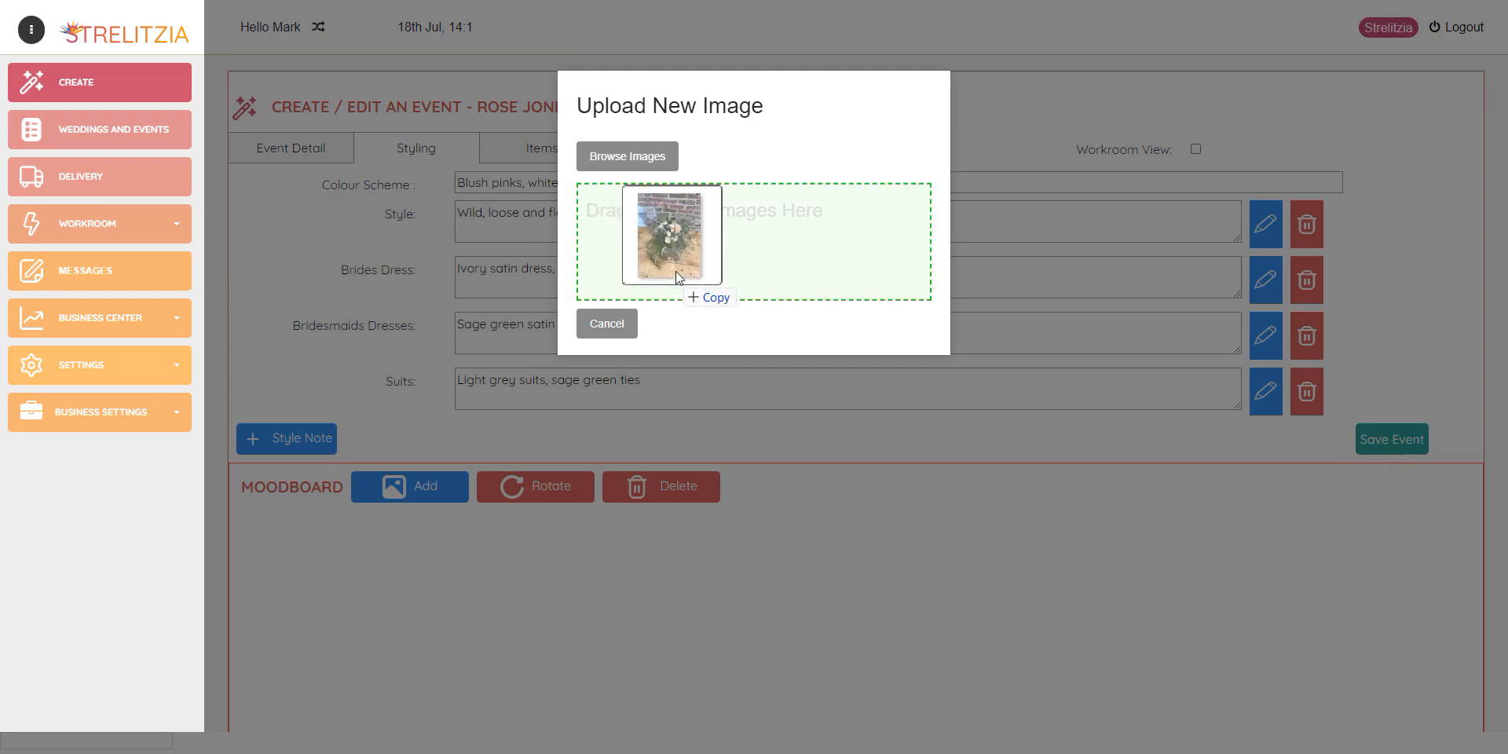
click(708, 297)
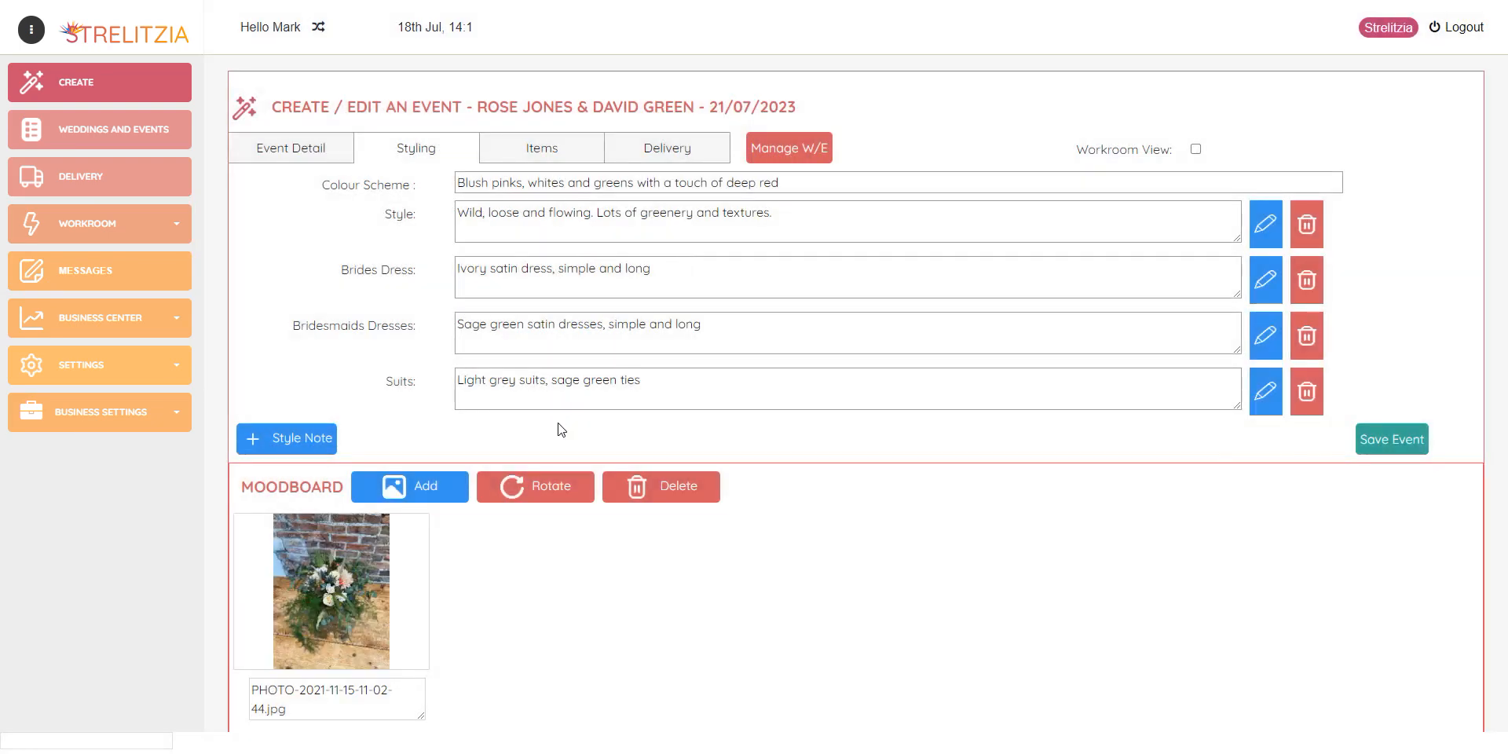
click(408, 486)
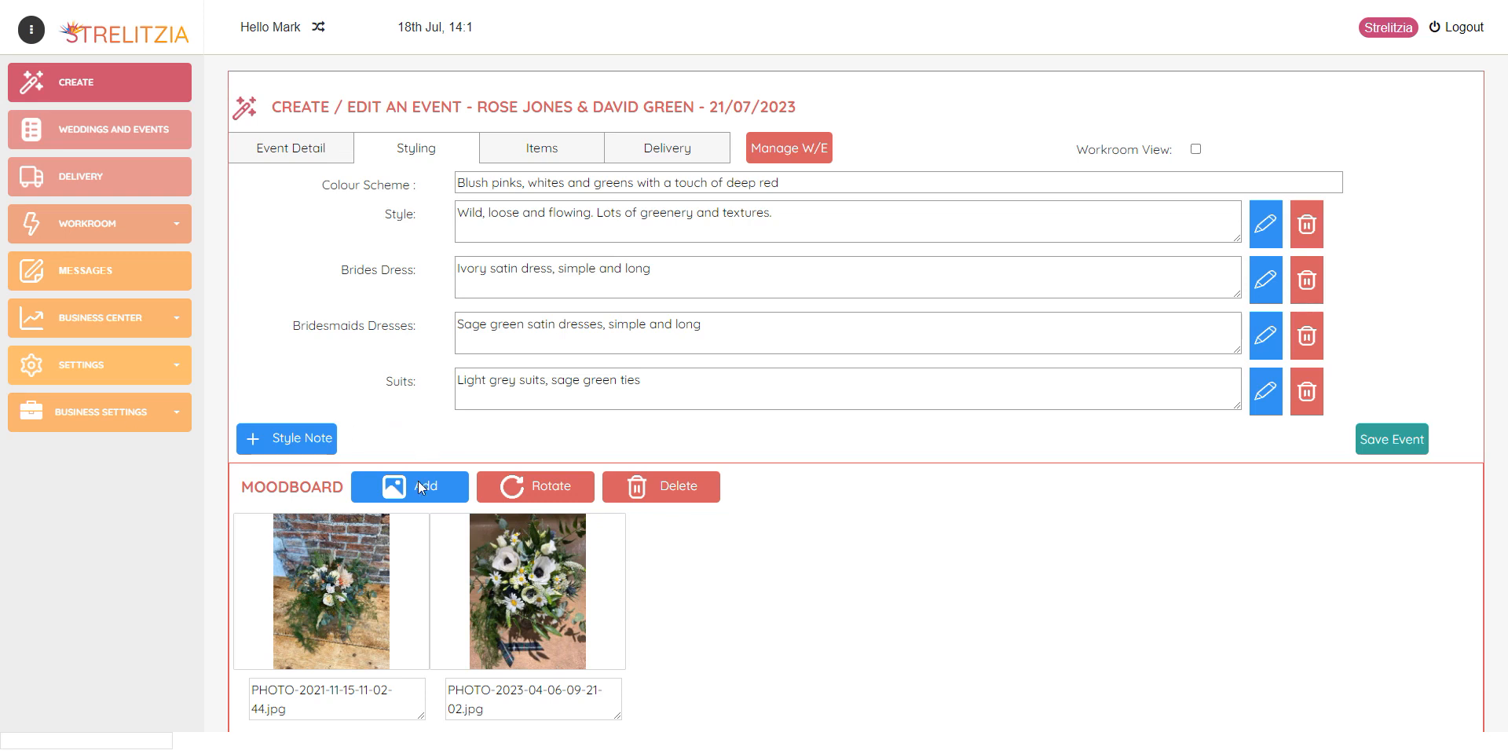
click(408, 486)
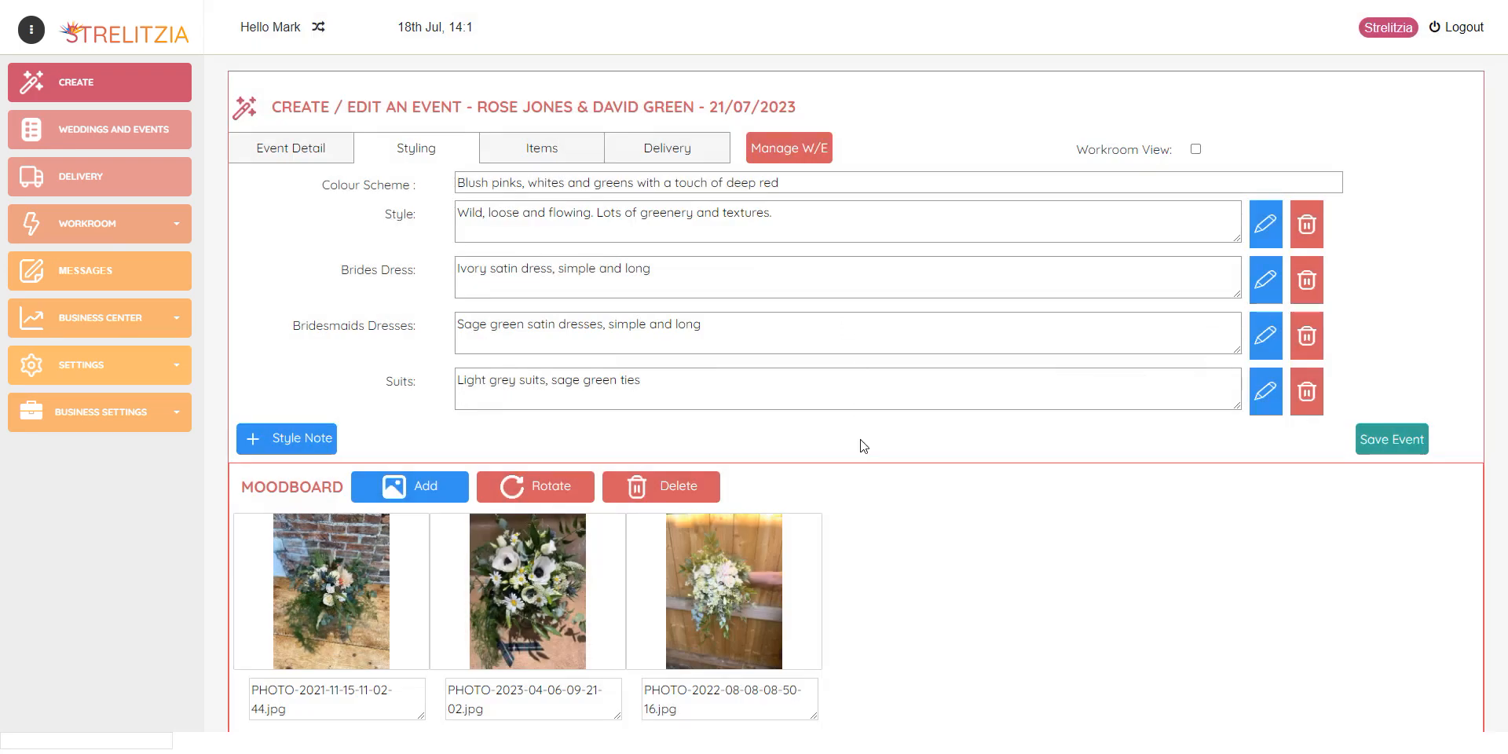
mouse_move(845, 573)
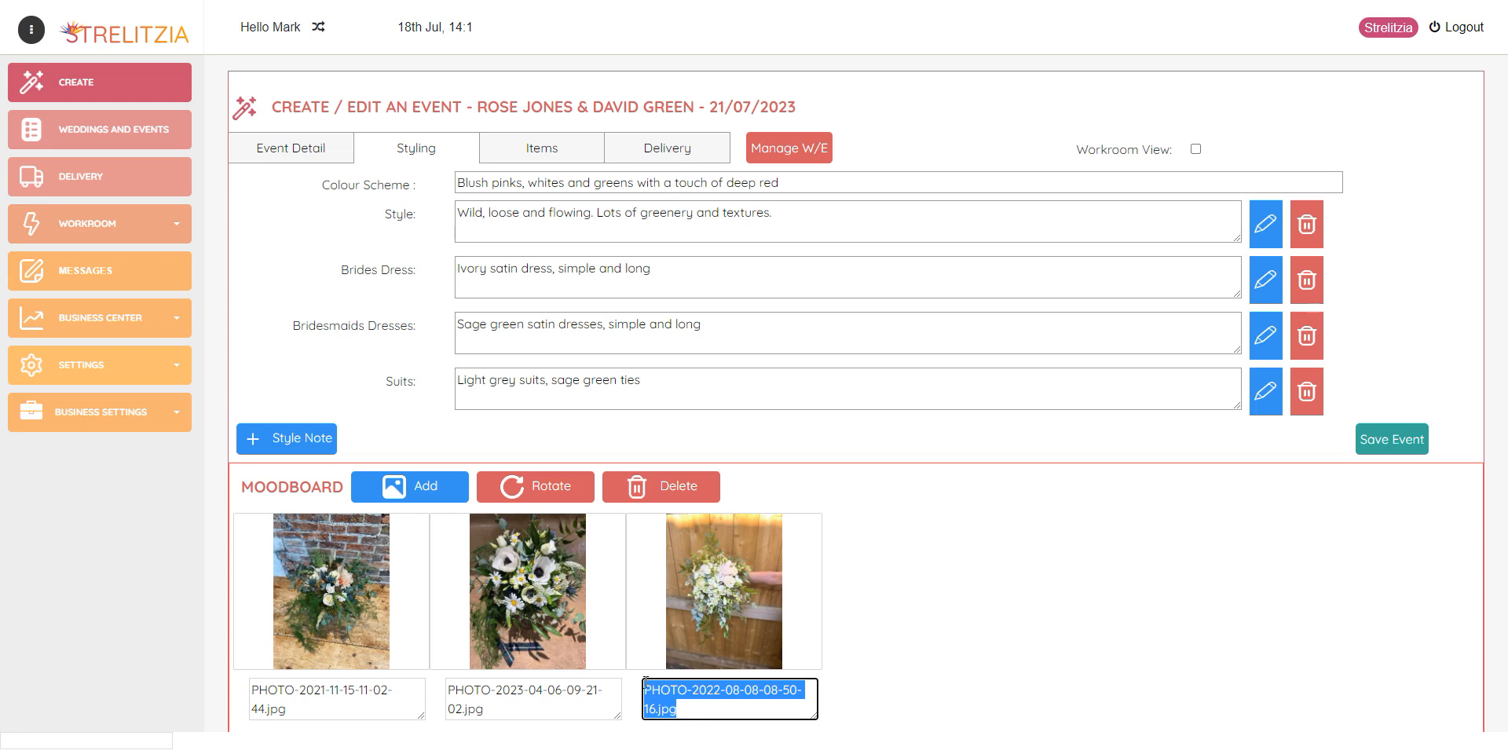
- Caption the photos 'Likes blush flowers', 'Likes textures', 'Likes mix of greenery', save the event and go to Items
text(Likes)
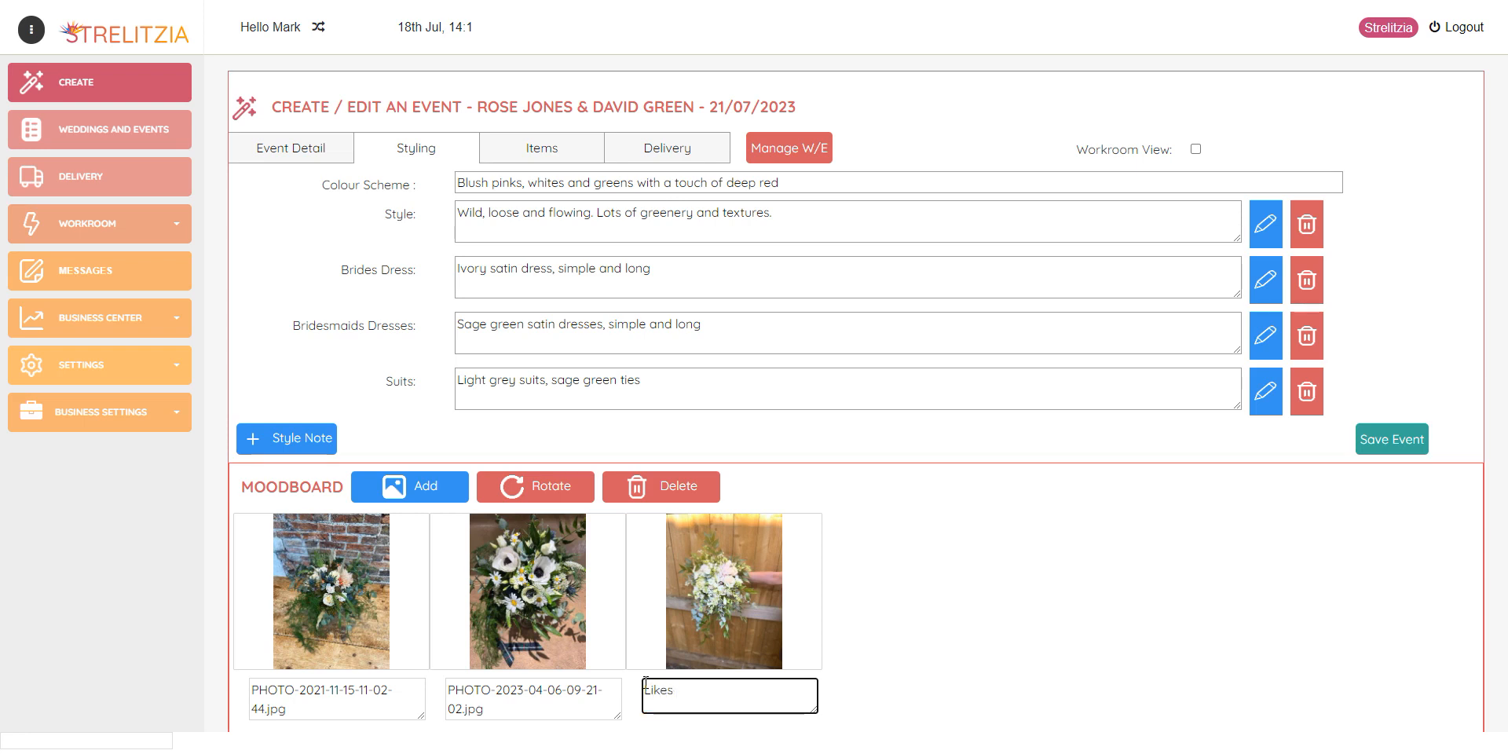
text(blush flowers)
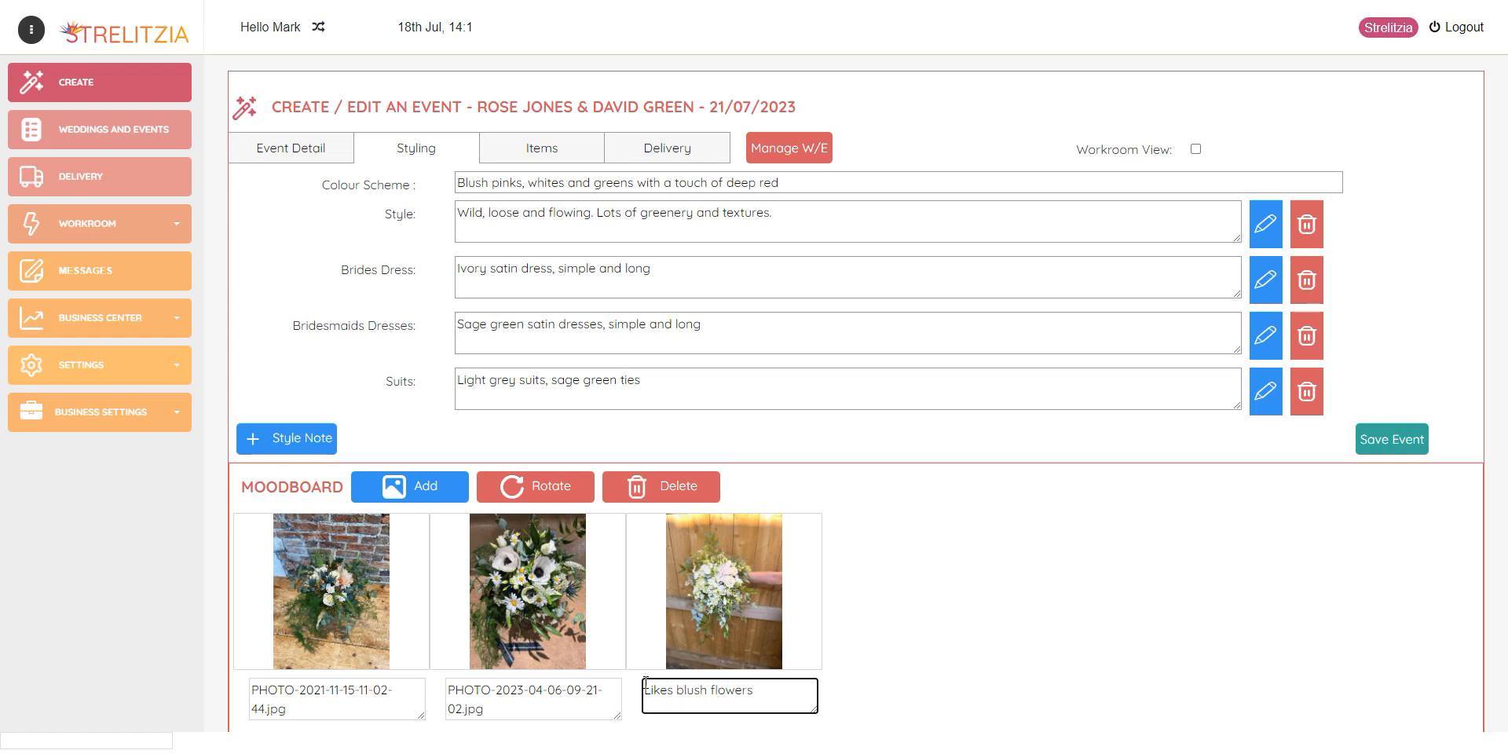
triple_click(532, 699)
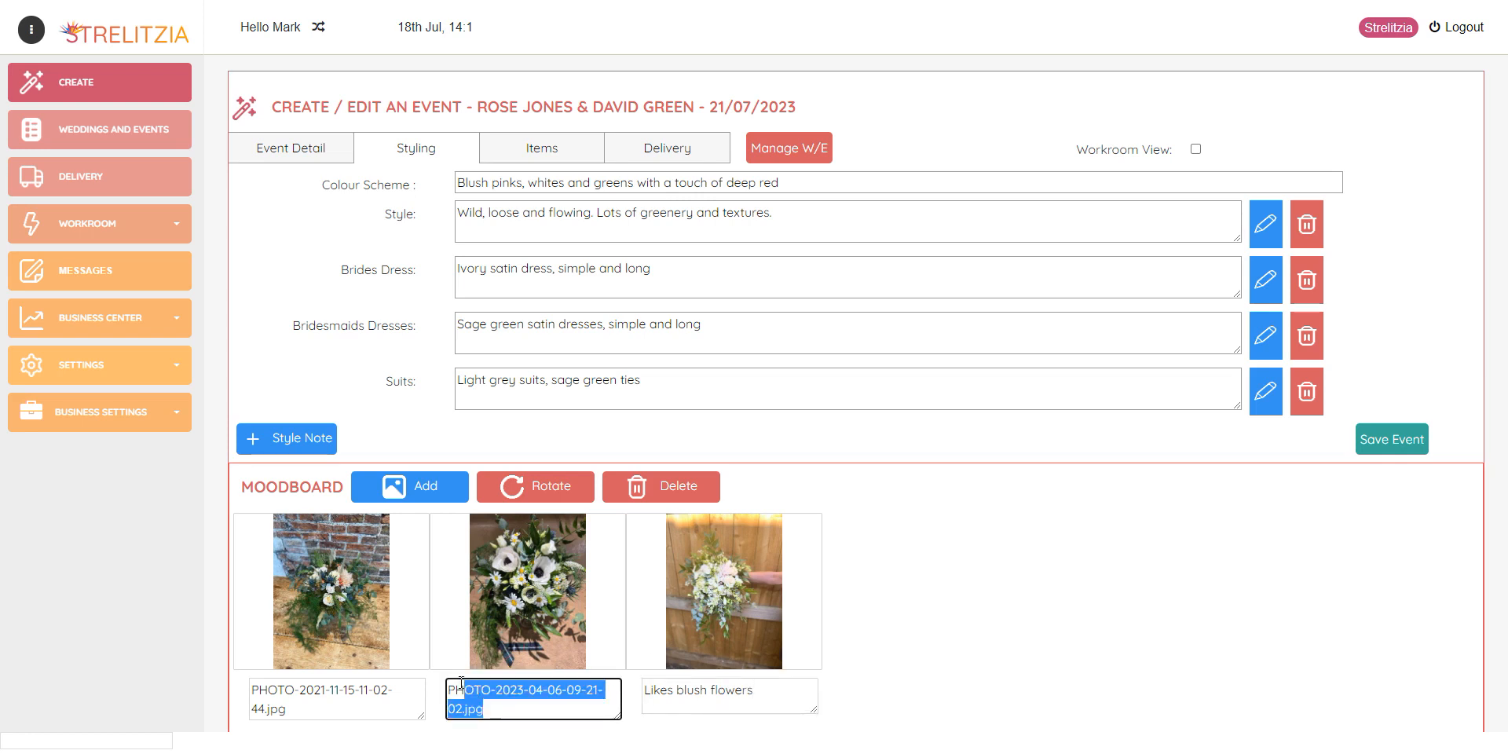
click(528, 592)
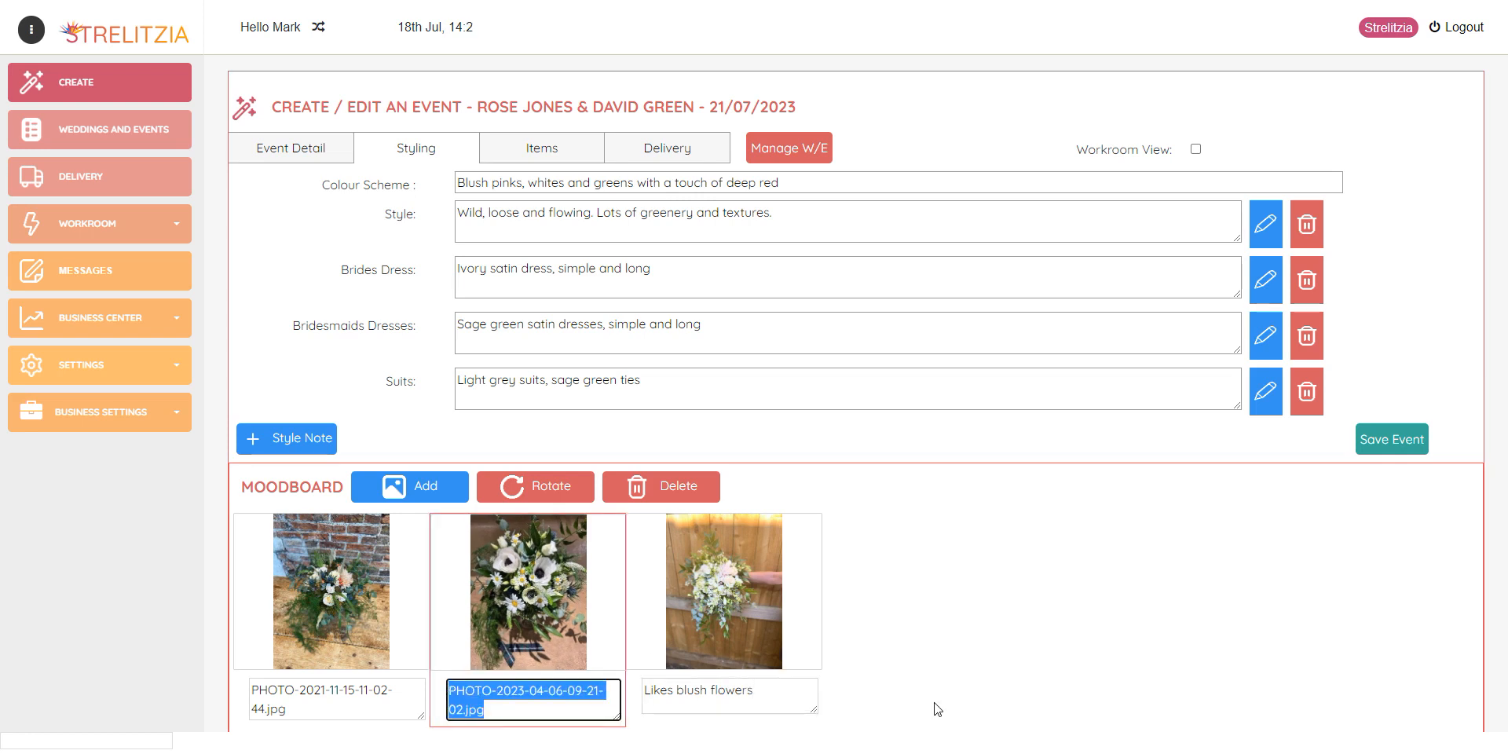
text(Likes textures)
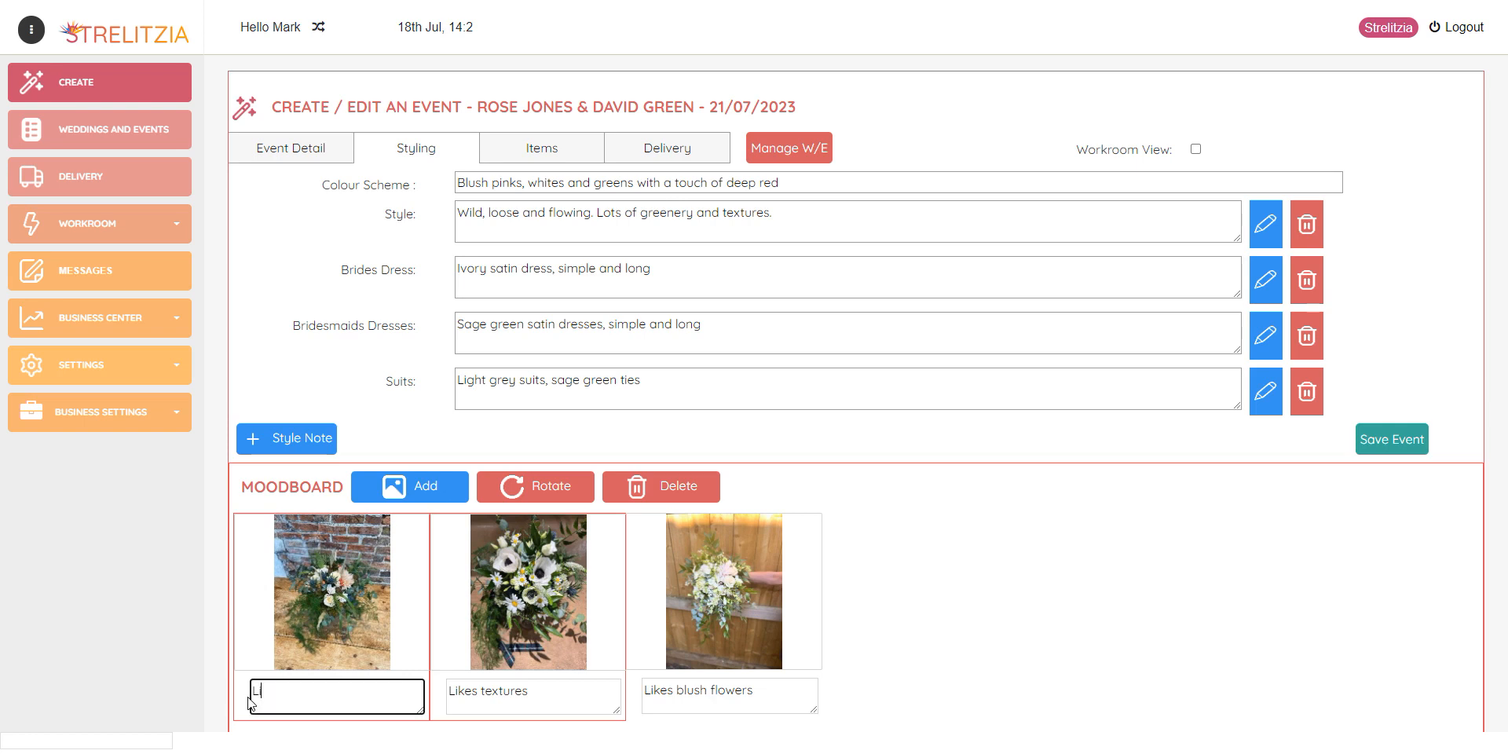
text(Likes mix of gre)
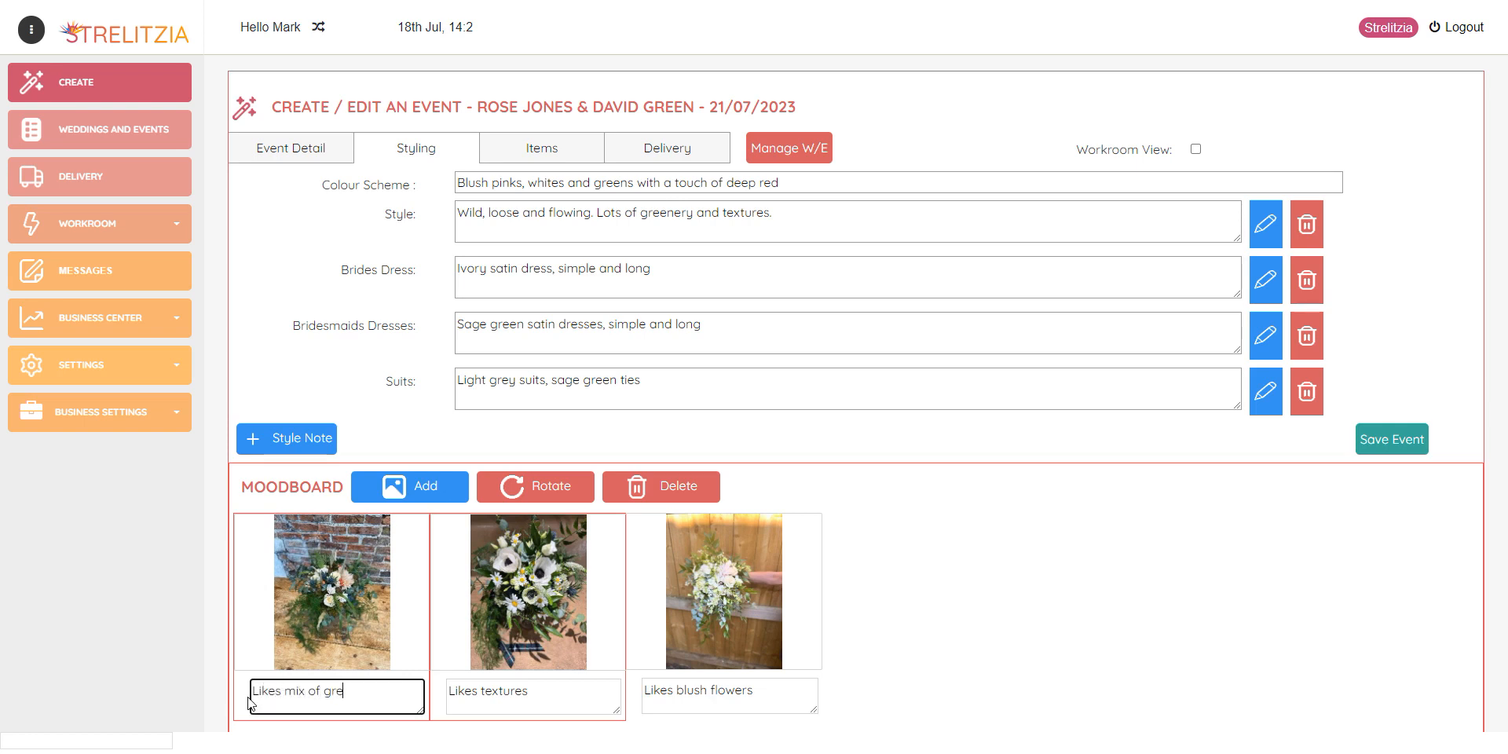
text(enery)
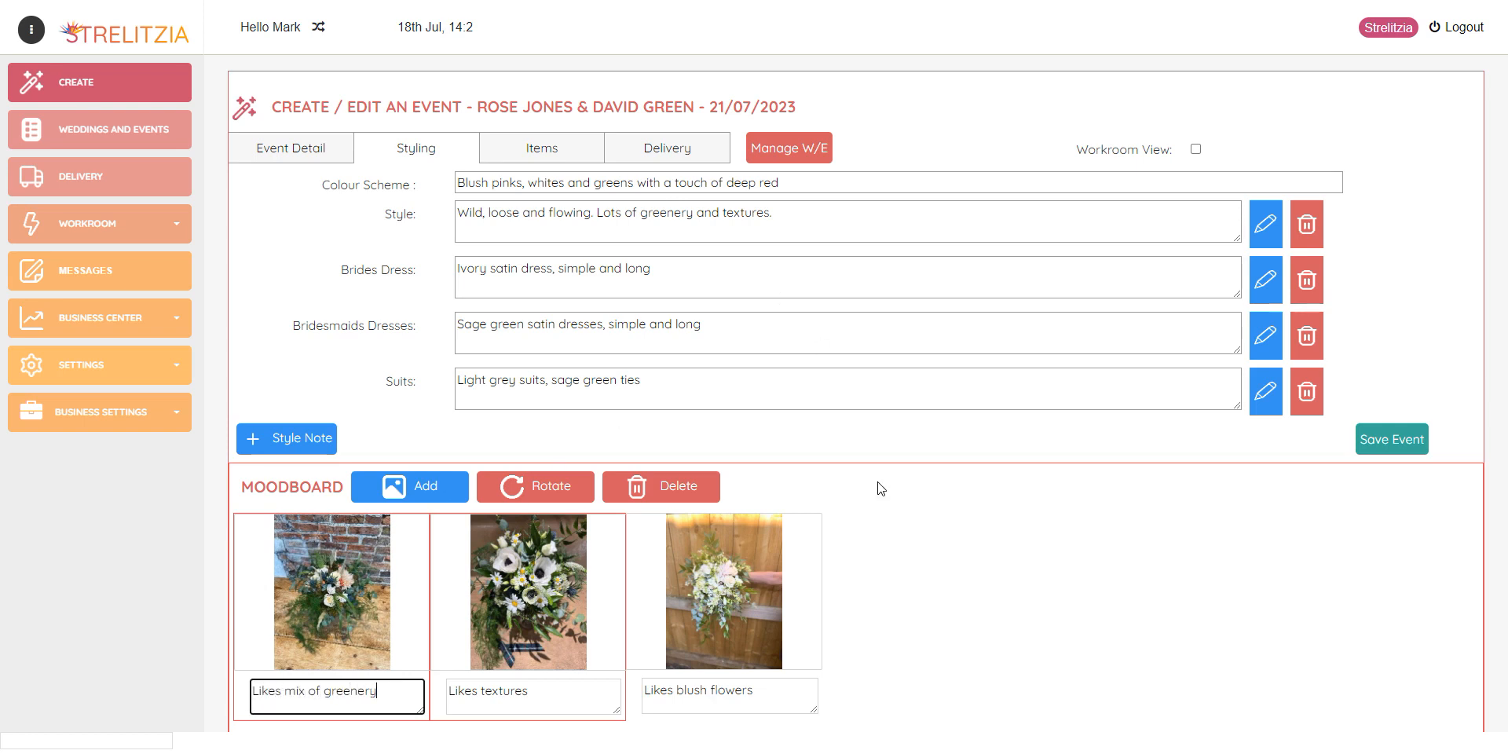
mouse_move(718, 510)
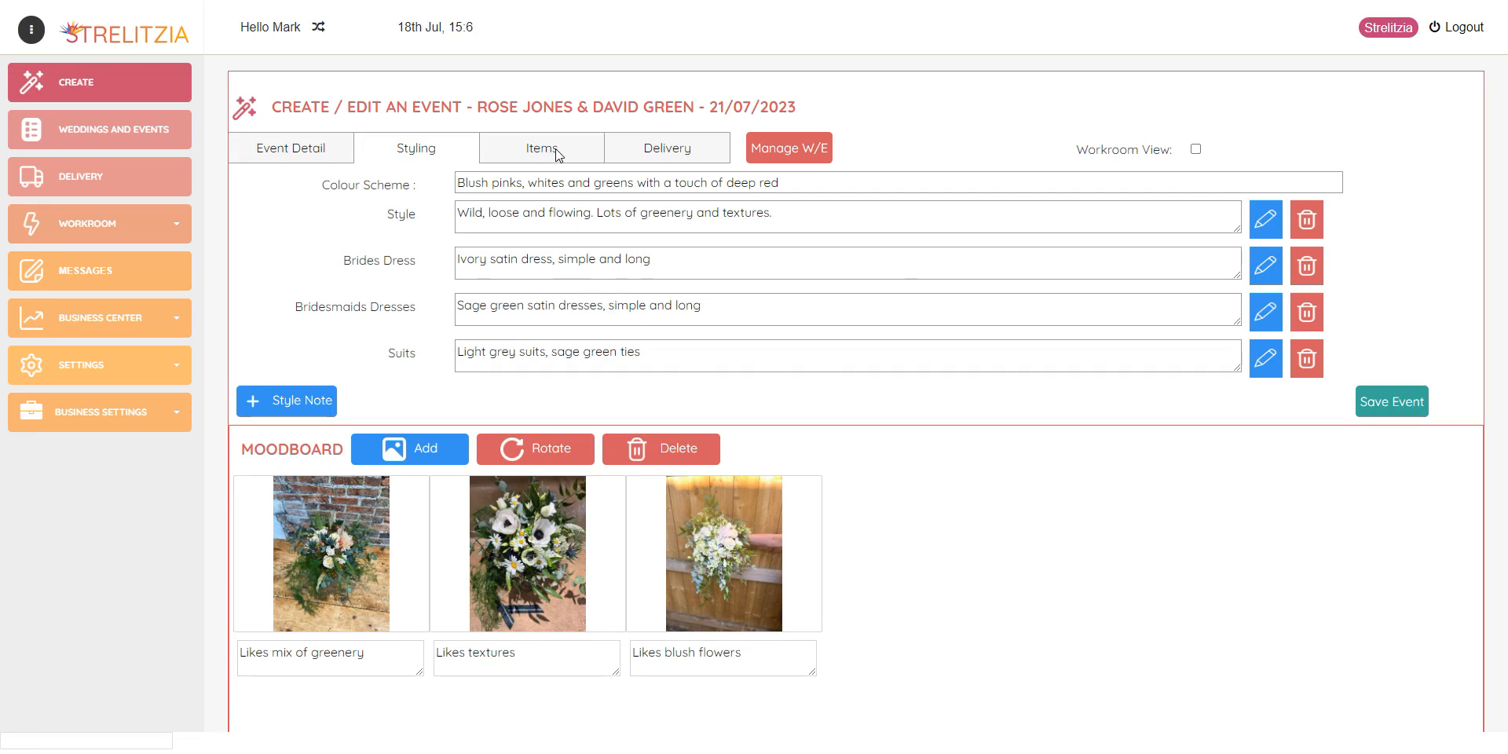
click(541, 148)
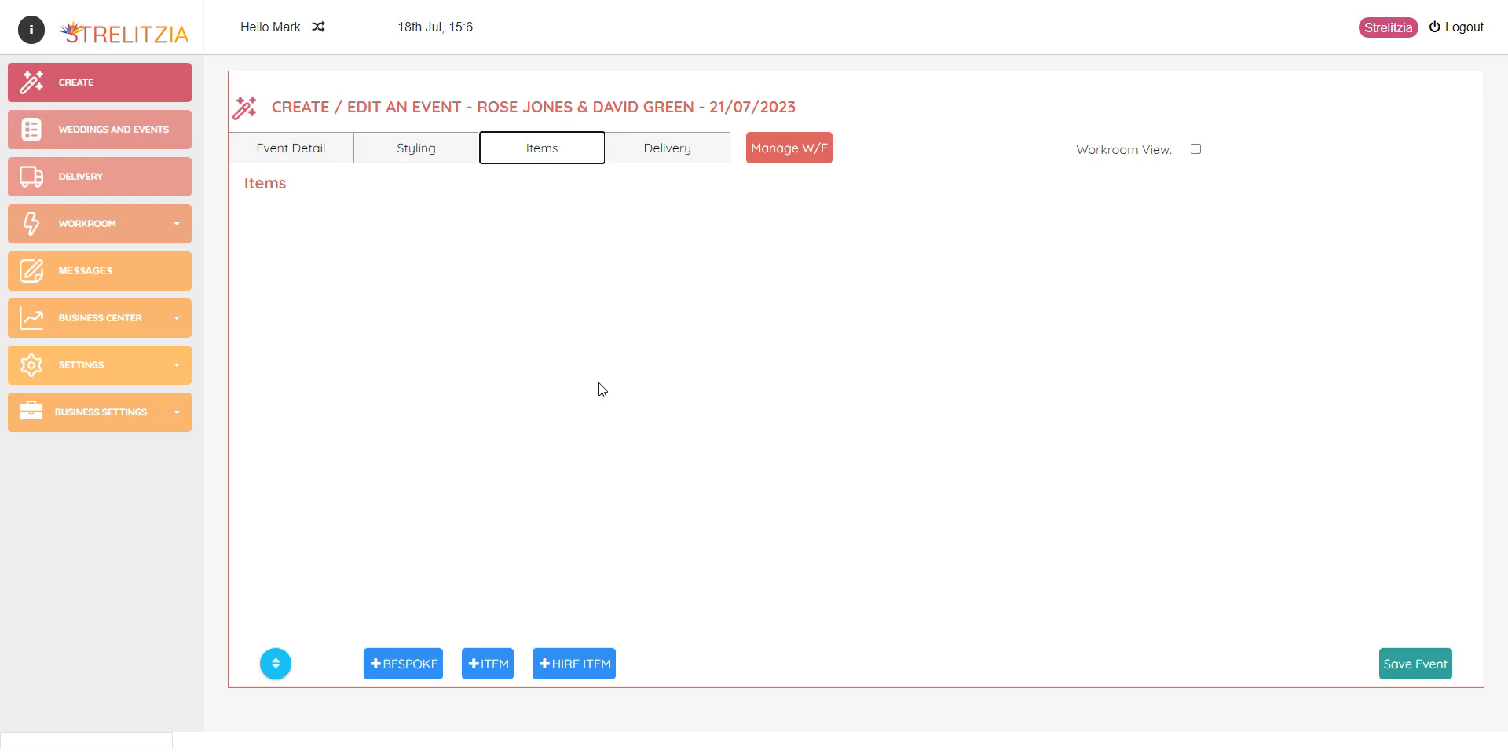